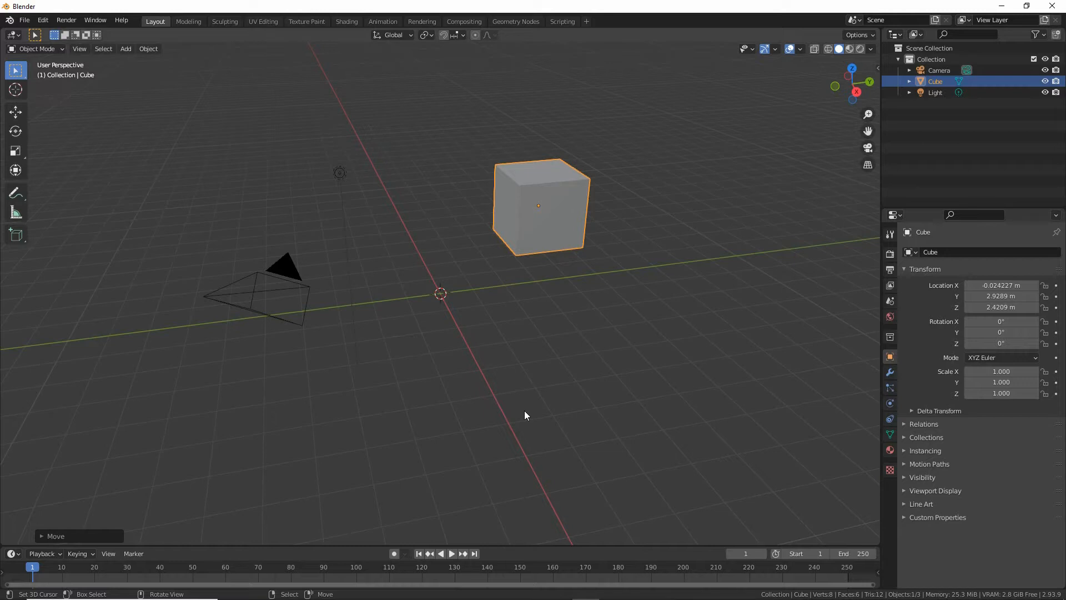
Request a new General Blender file, bringing up the save-changes prompt
click(24, 20)
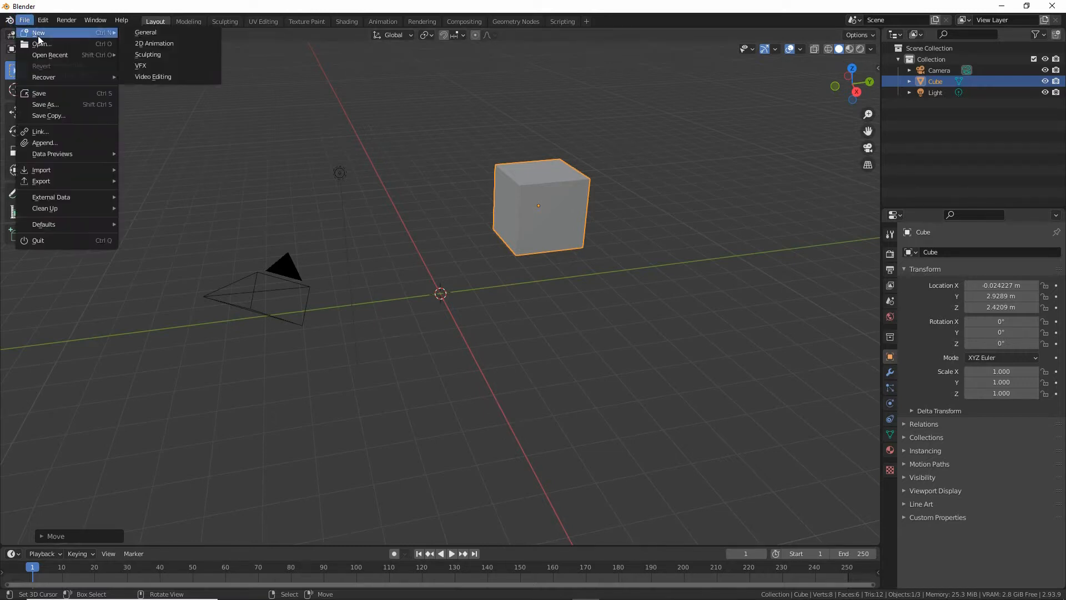
mouse_move(154, 43)
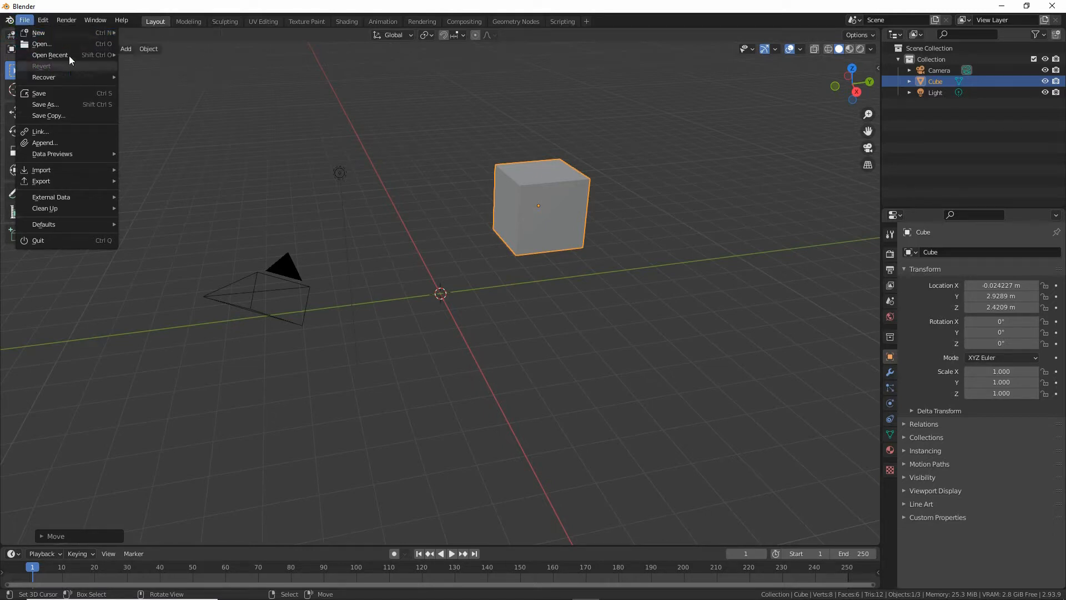
mouse_move(39, 33)
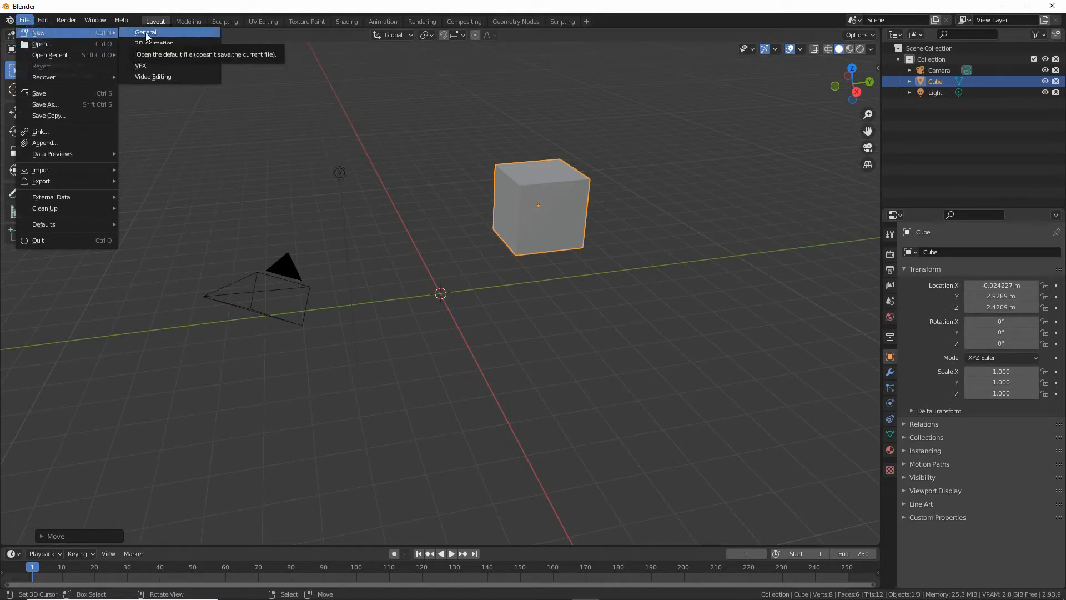
click(145, 32)
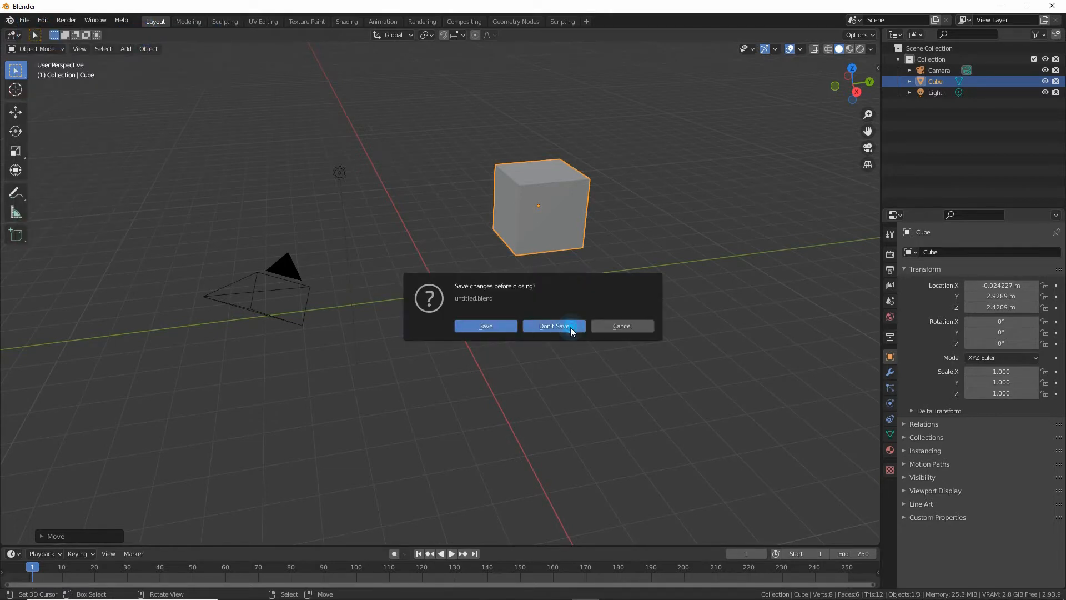
Discard the old scene and show the sidebar with IMVU Toolkit's Animation Tool expanded
click(553, 326)
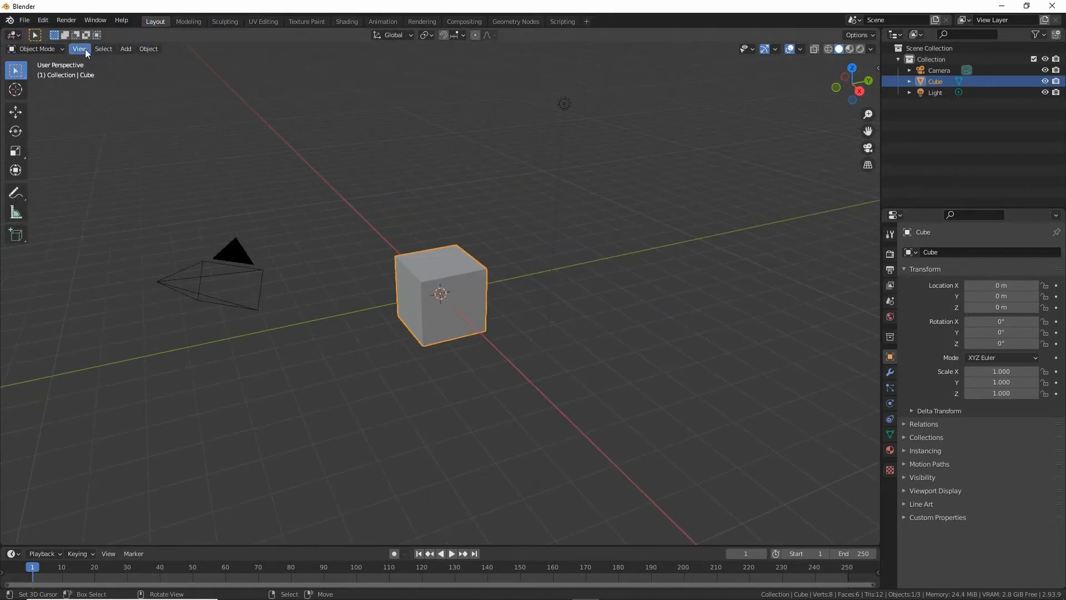
click(79, 49)
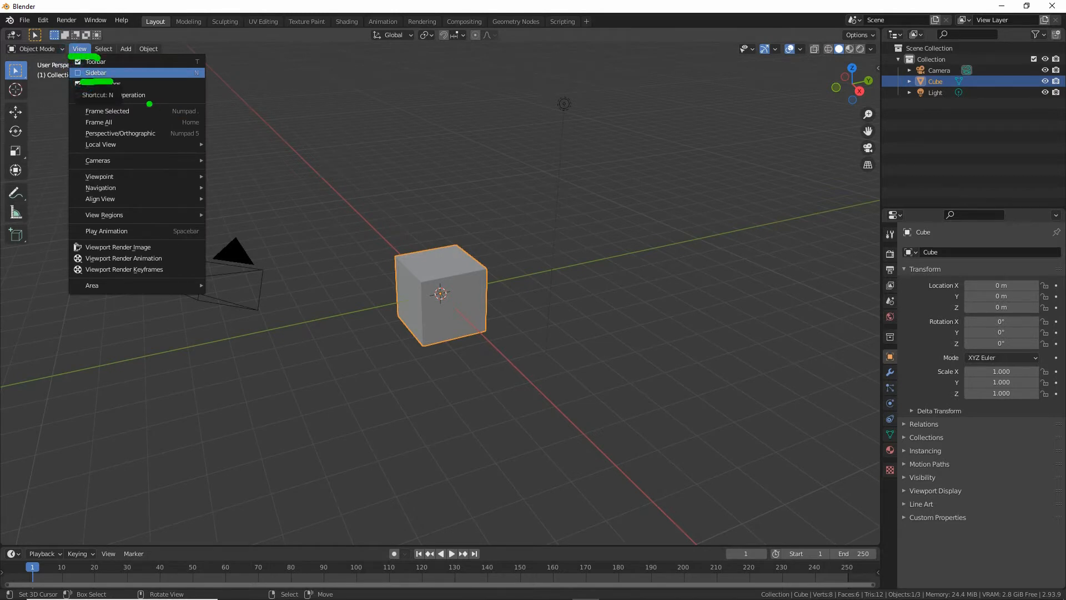
click(96, 73)
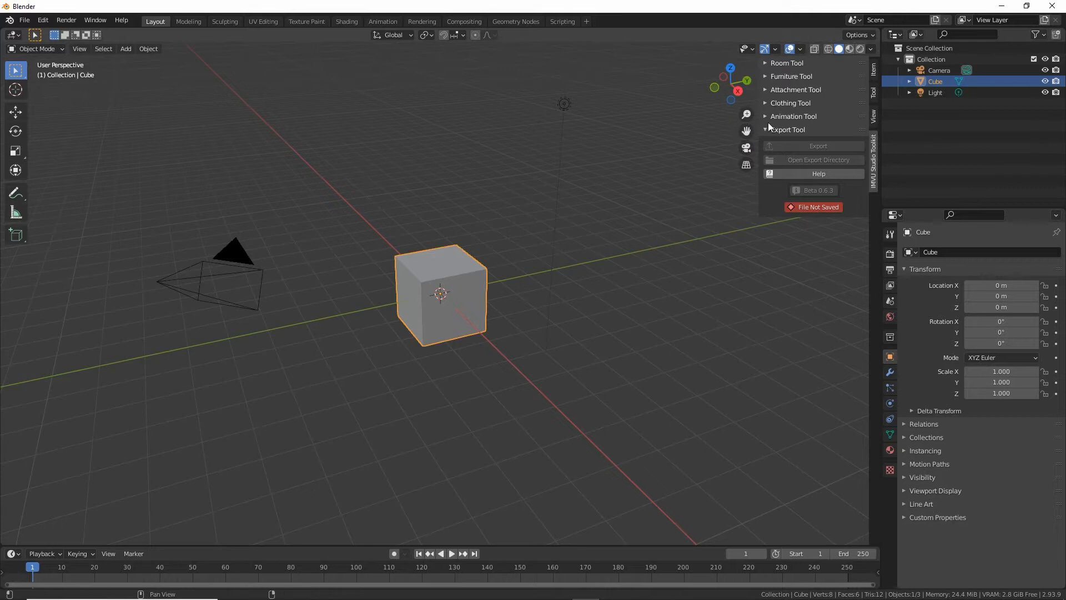
click(793, 116)
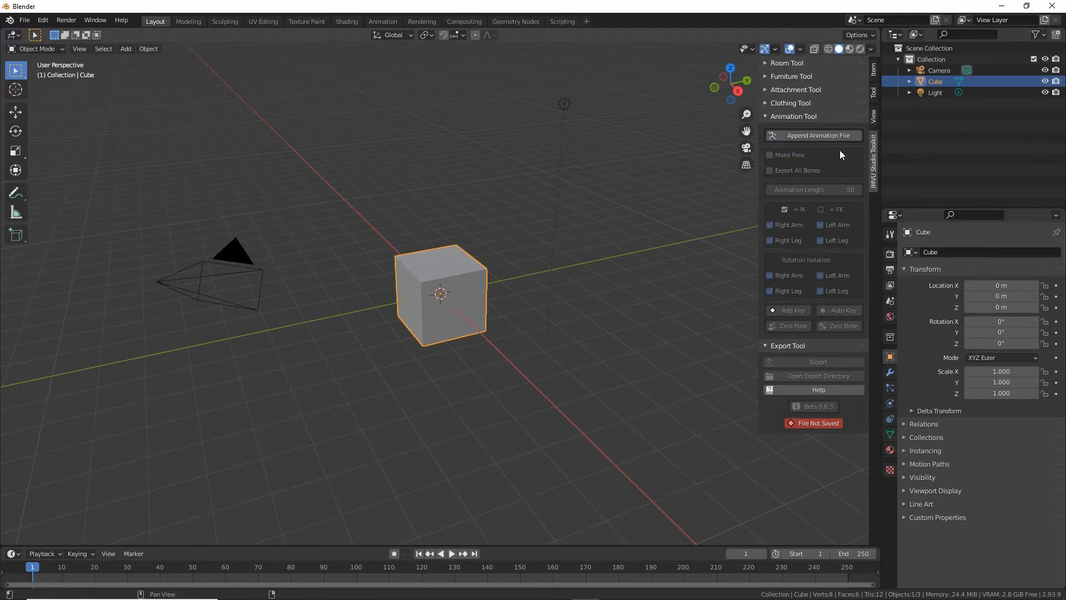
Append the Animation Tool's rigged female avatar file, opening it in pose mode
click(819, 134)
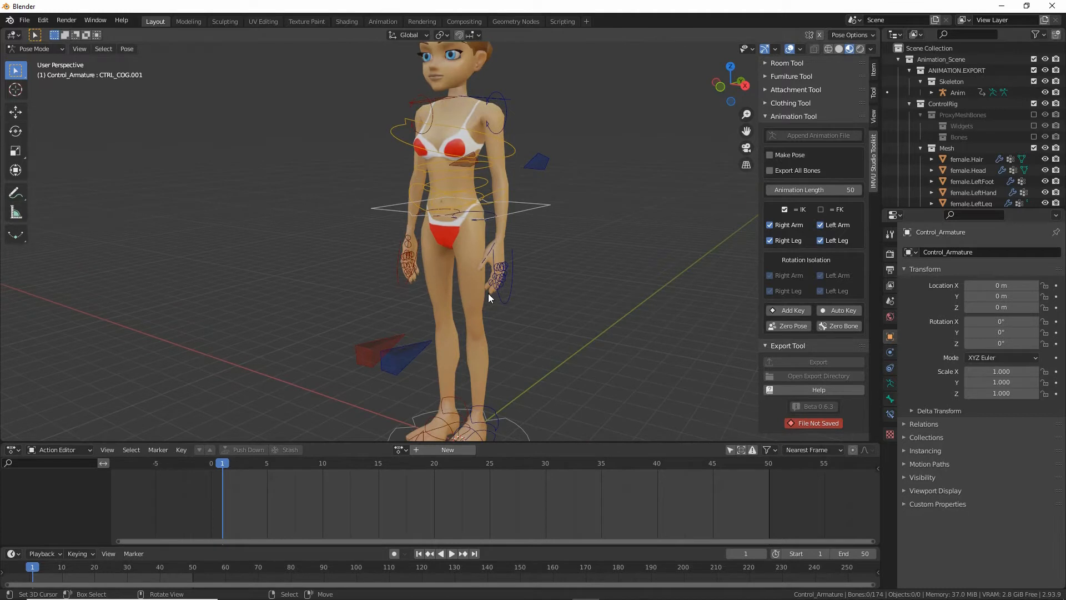
mouse_move(419, 478)
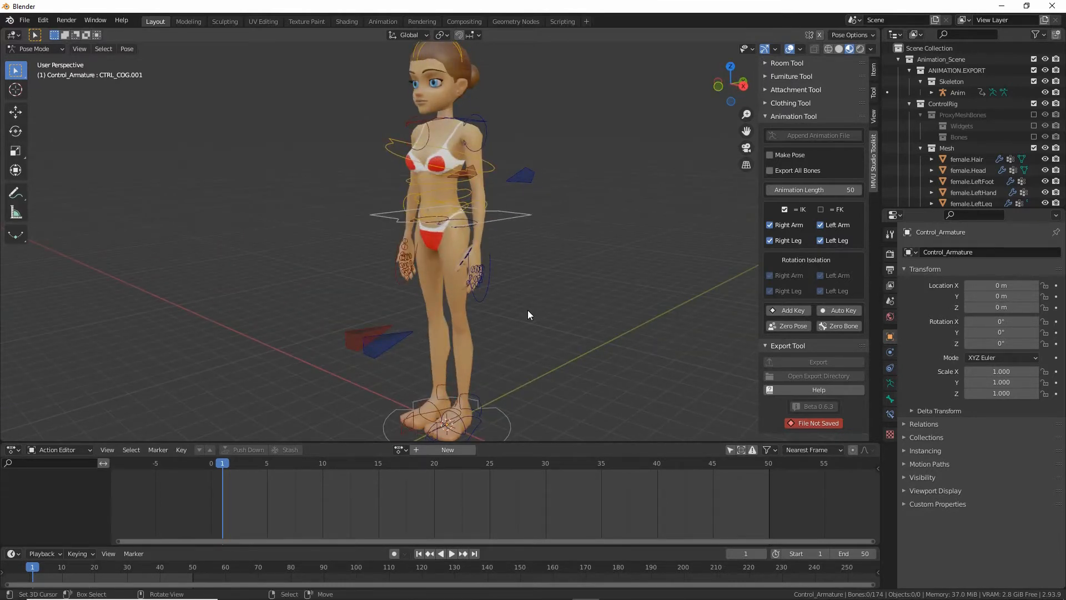
click(483, 299)
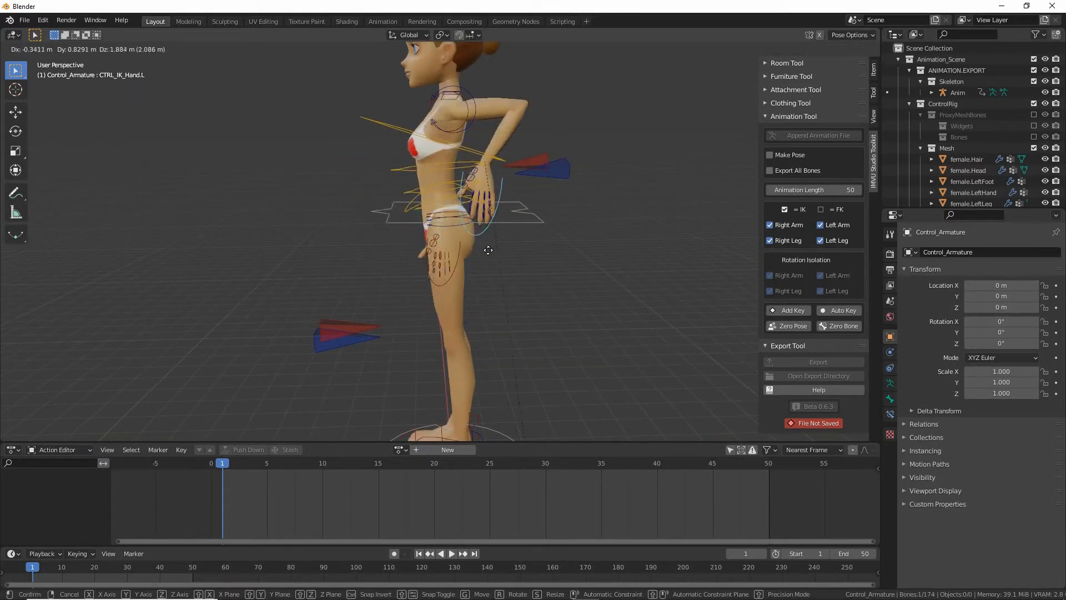
mouse_move(398, 261)
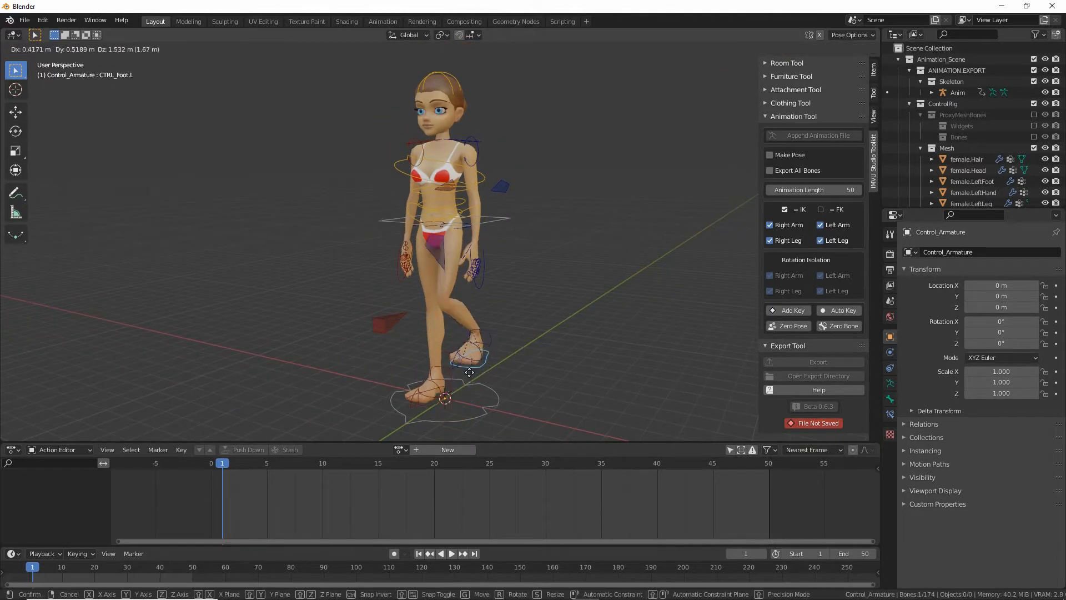
click(469, 373)
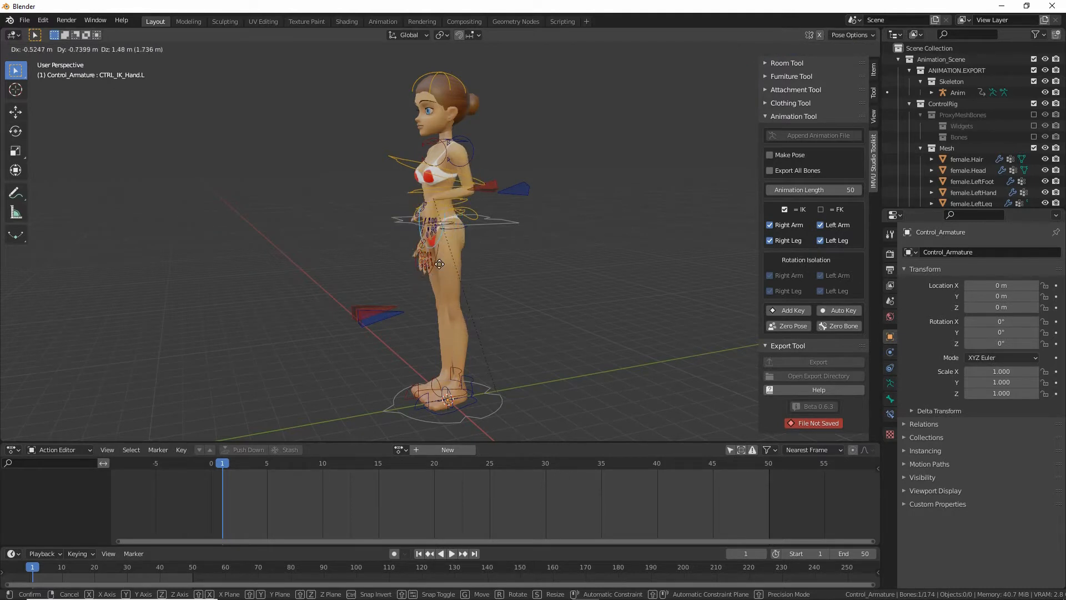
mouse_move(441, 272)
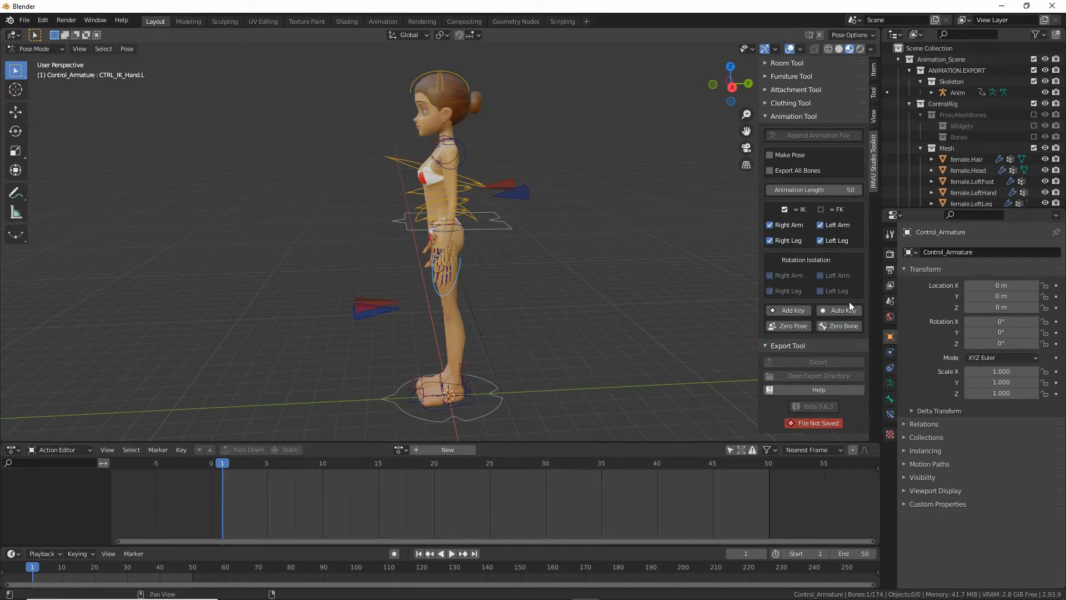
Enable Auto Key and raise the left arm to the head via hand, pole and clavicle
click(839, 310)
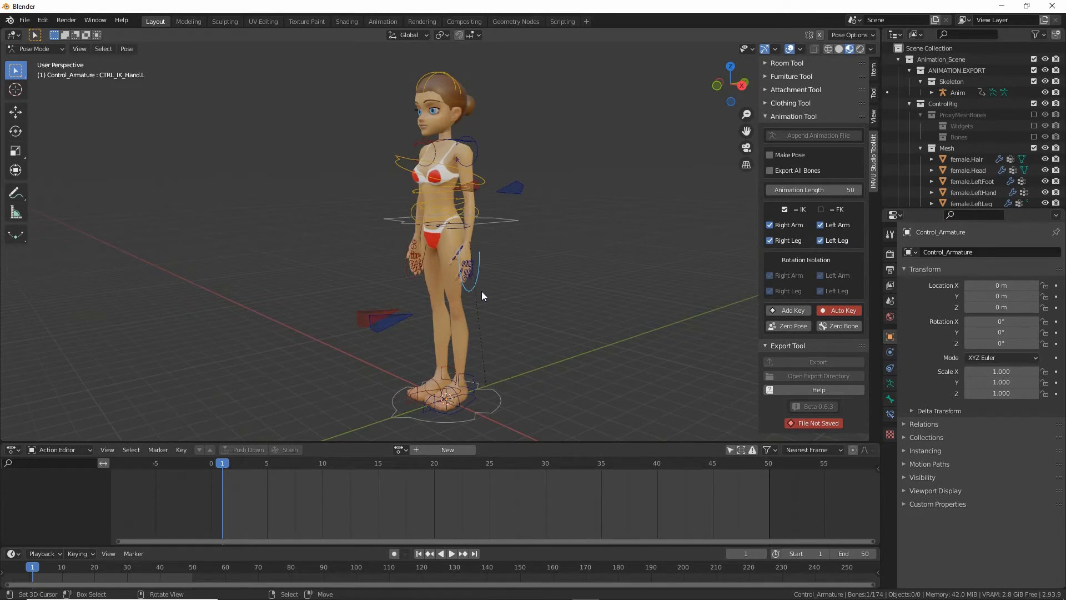
key(g)
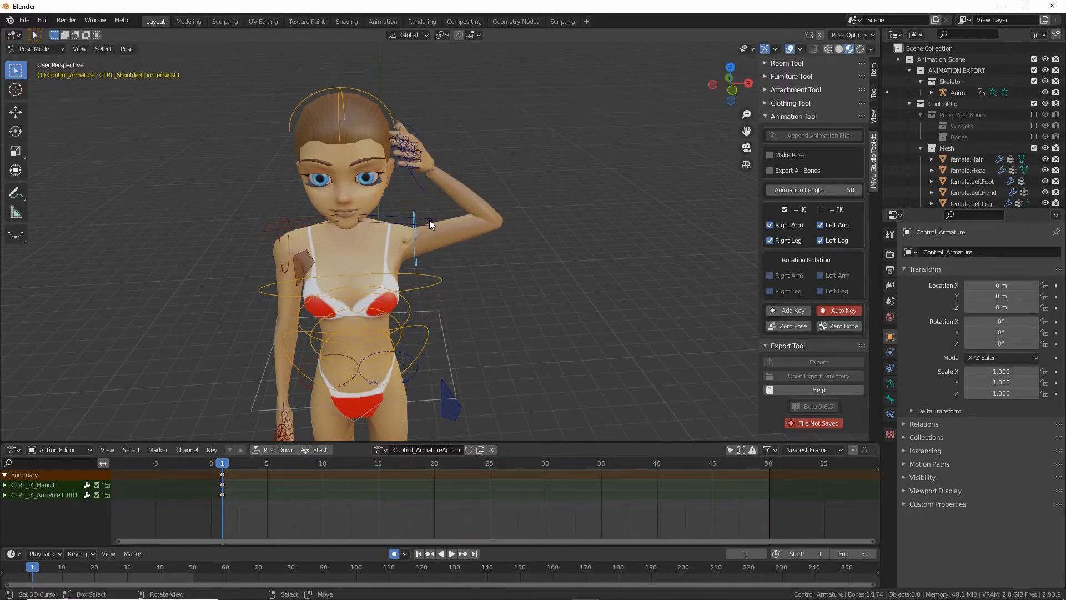
key(r)
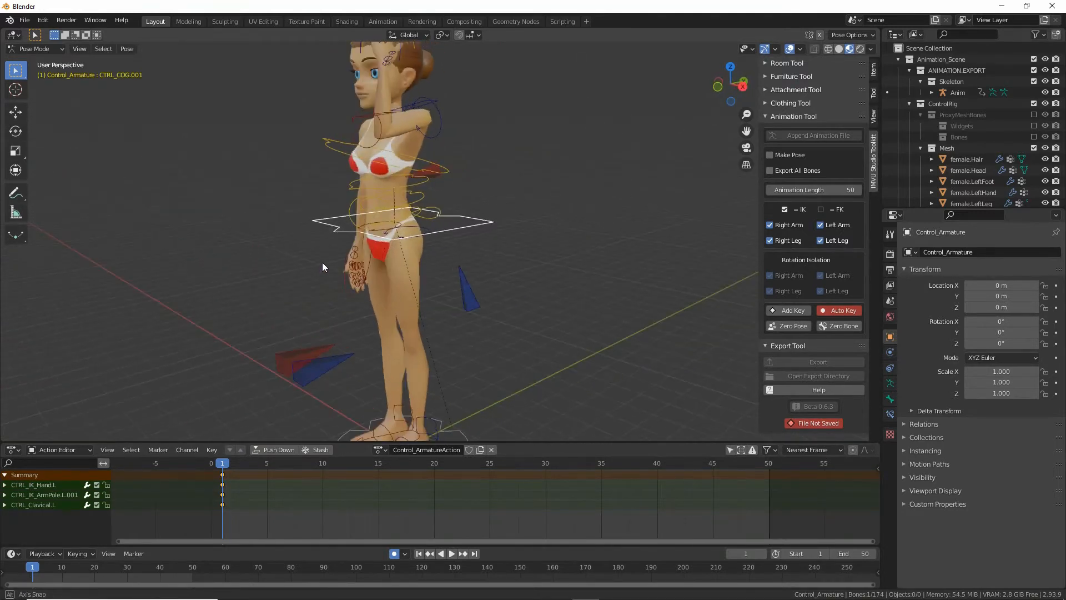
Pose CTRL_COG.001, right IK hand and right arm pole so both hands rest on the head
key(r)
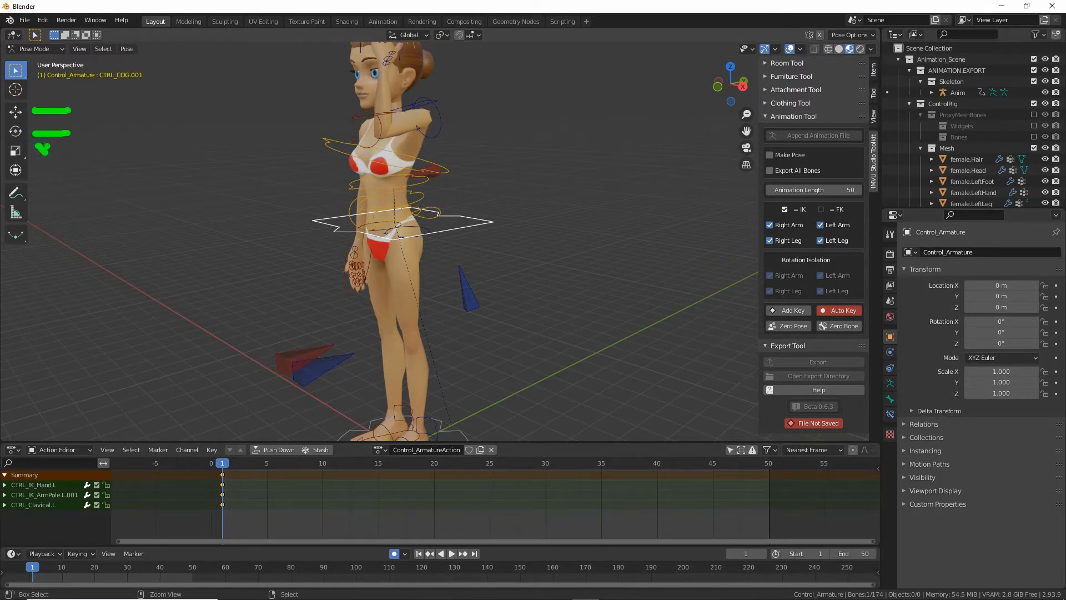
click(15, 133)
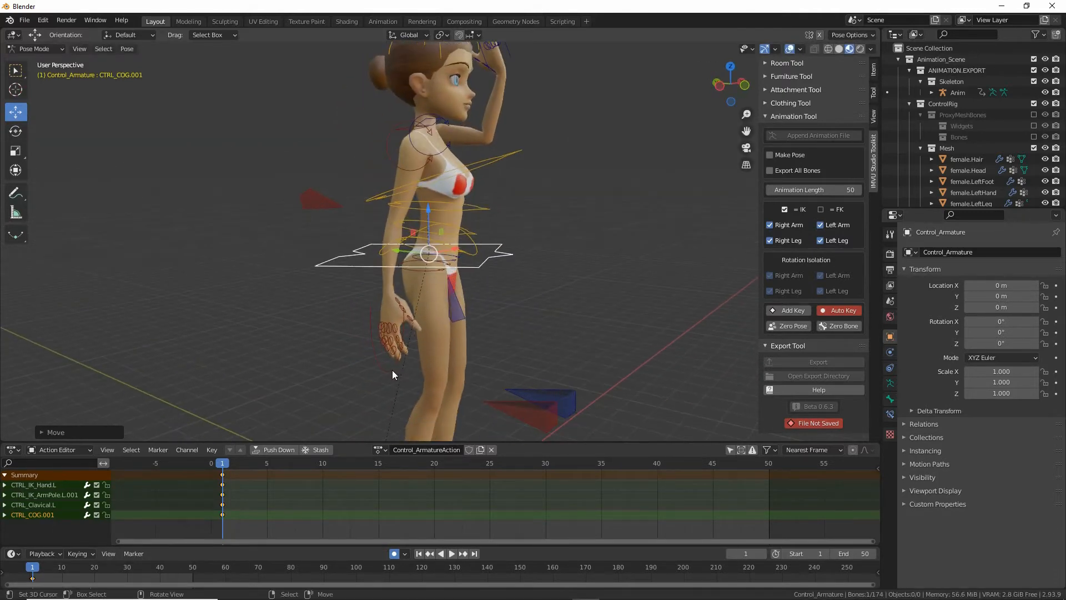
click(479, 285)
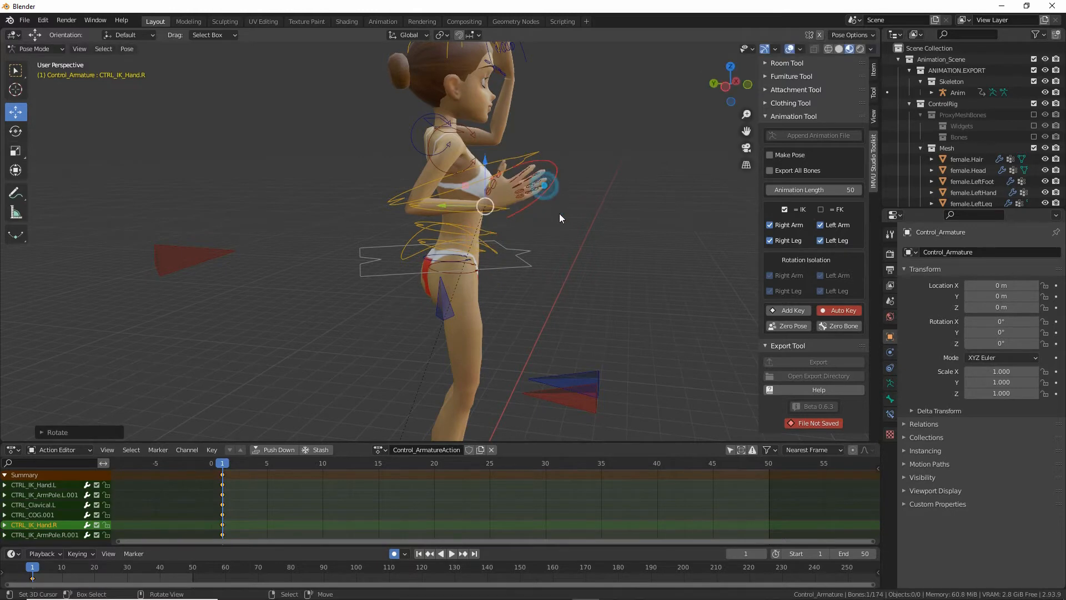
key(g)
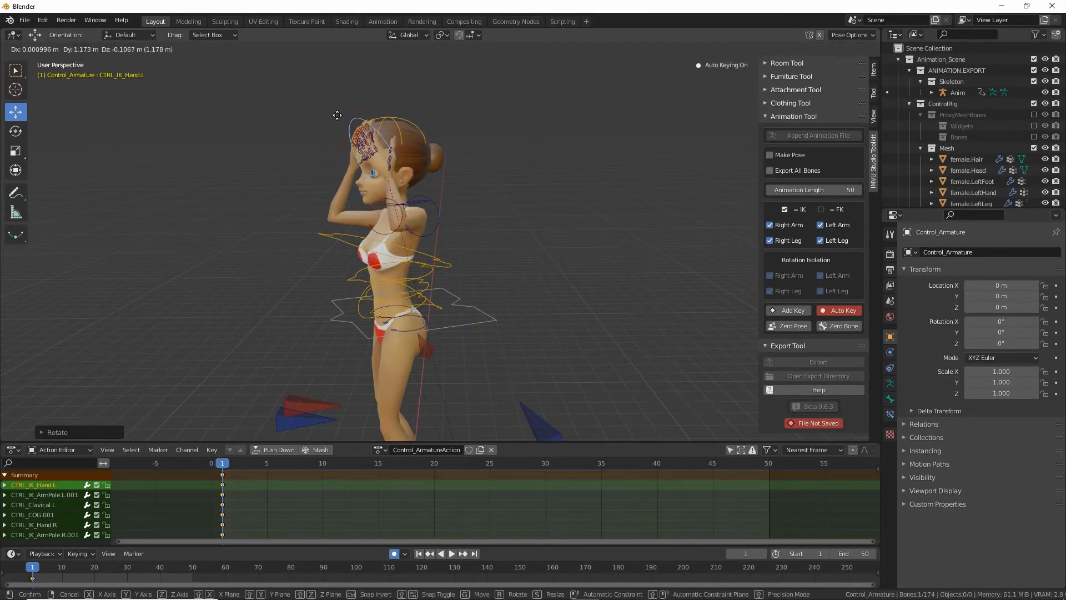
click(432, 165)
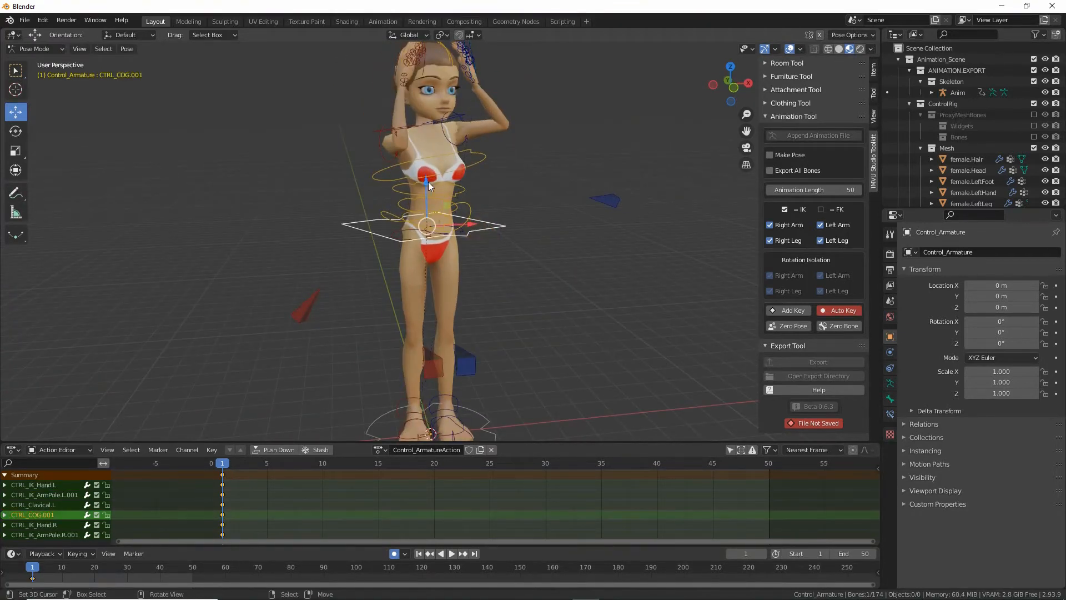
click(425, 180)
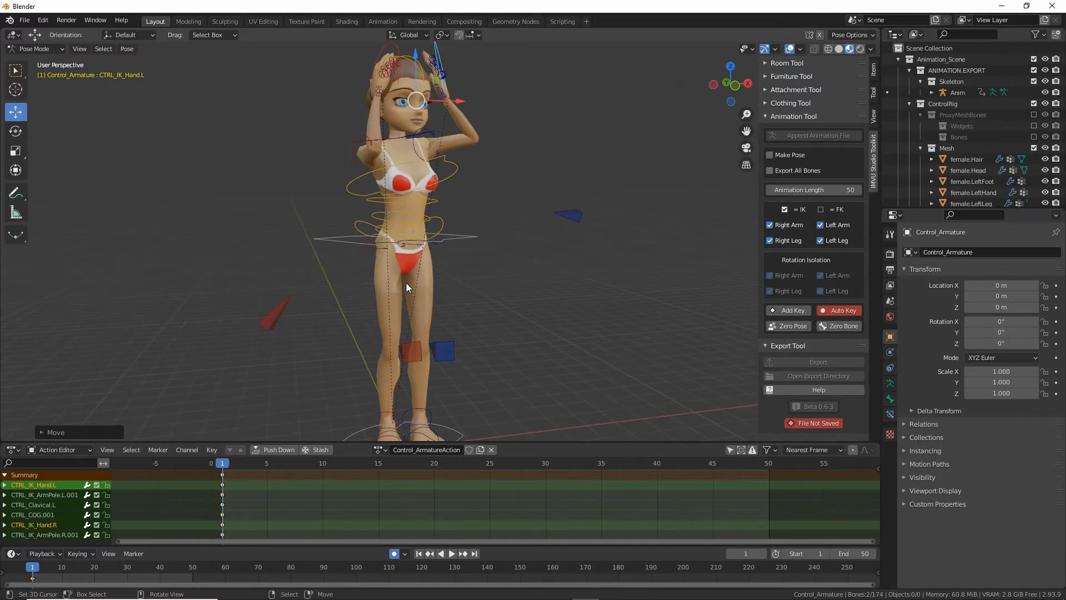
mouse_move(403, 289)
text(toolkit)
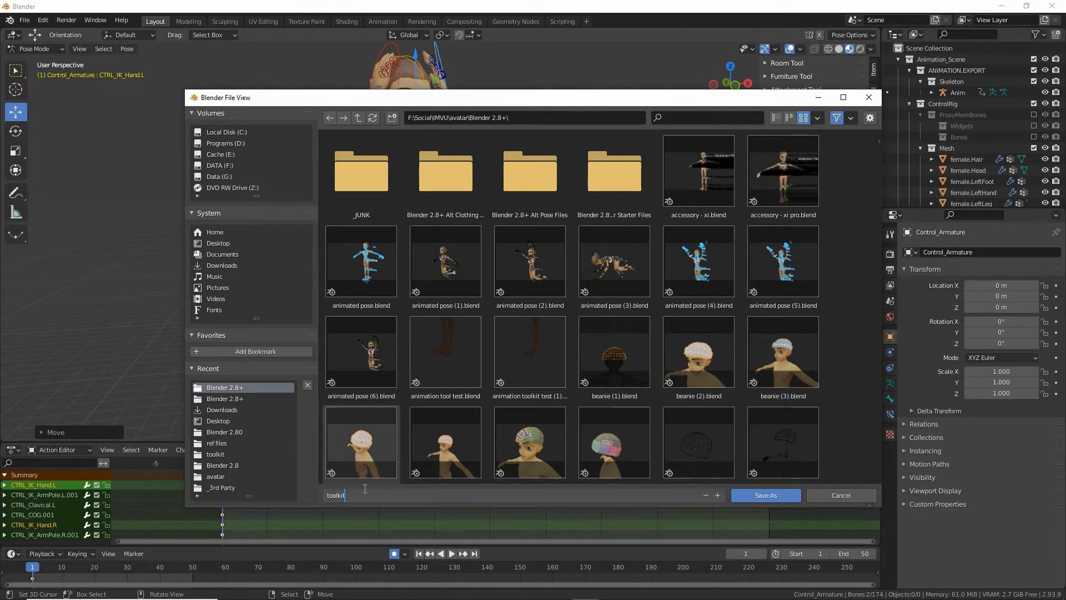
Rename the action to 'ohno' and save as 'toolkit ohno.blend'
text(ohno.blend)
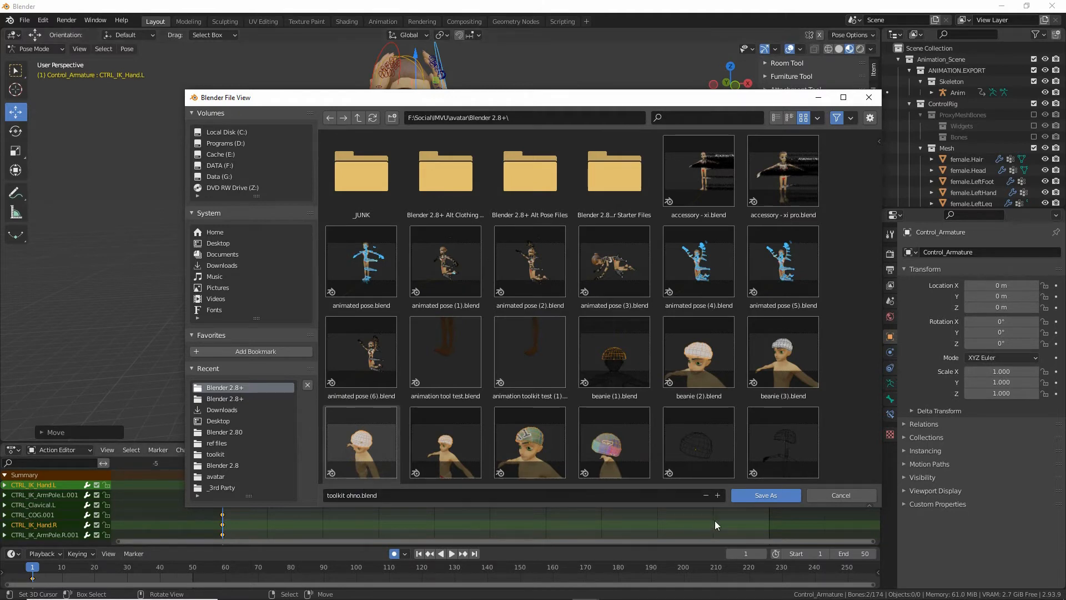
click(766, 495)
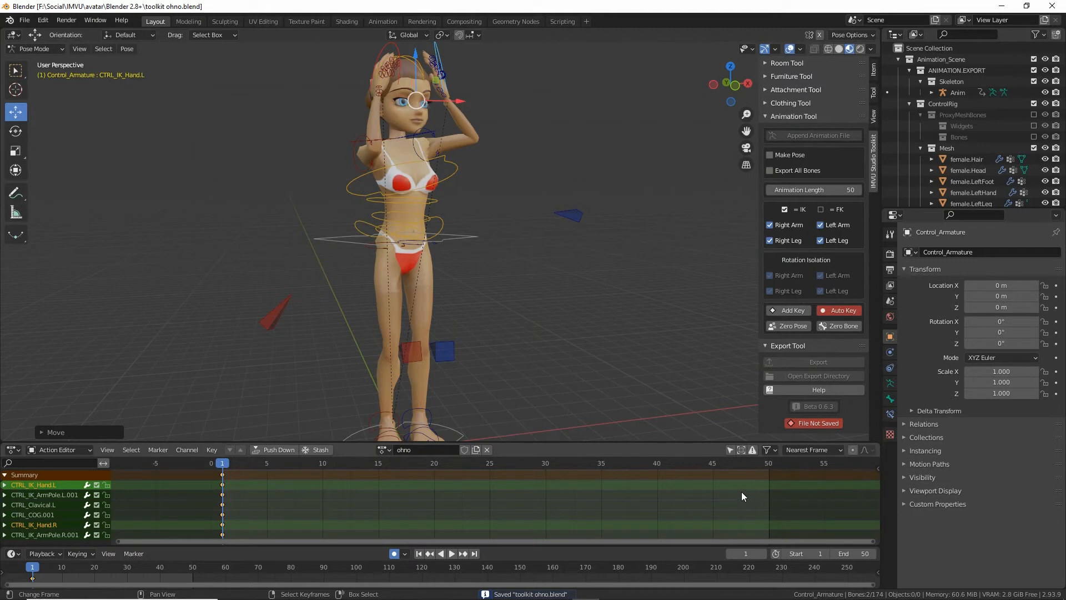
mouse_move(442, 208)
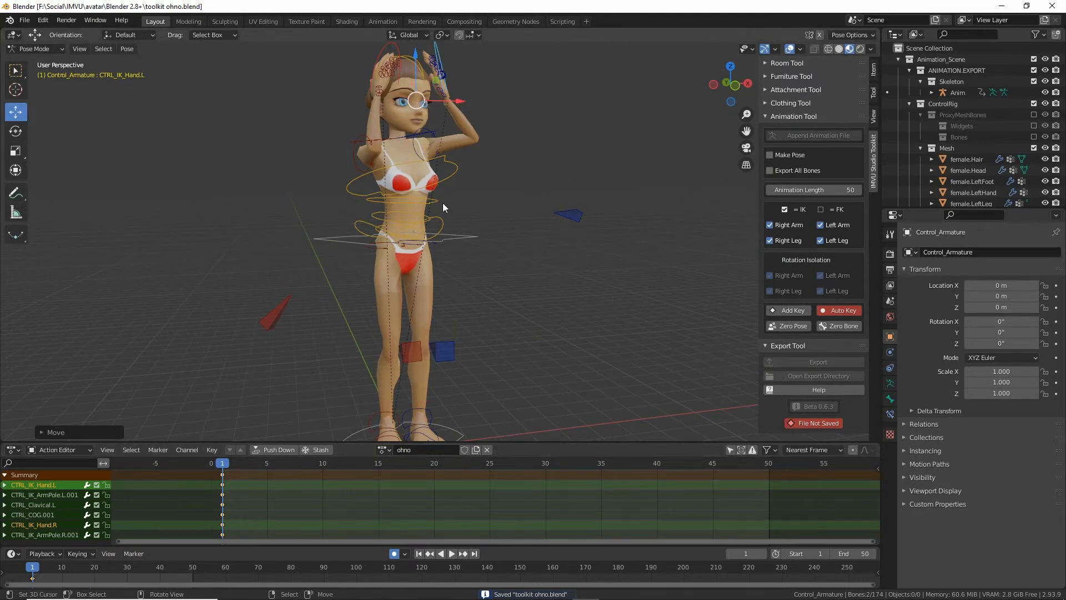
mouse_move(413, 136)
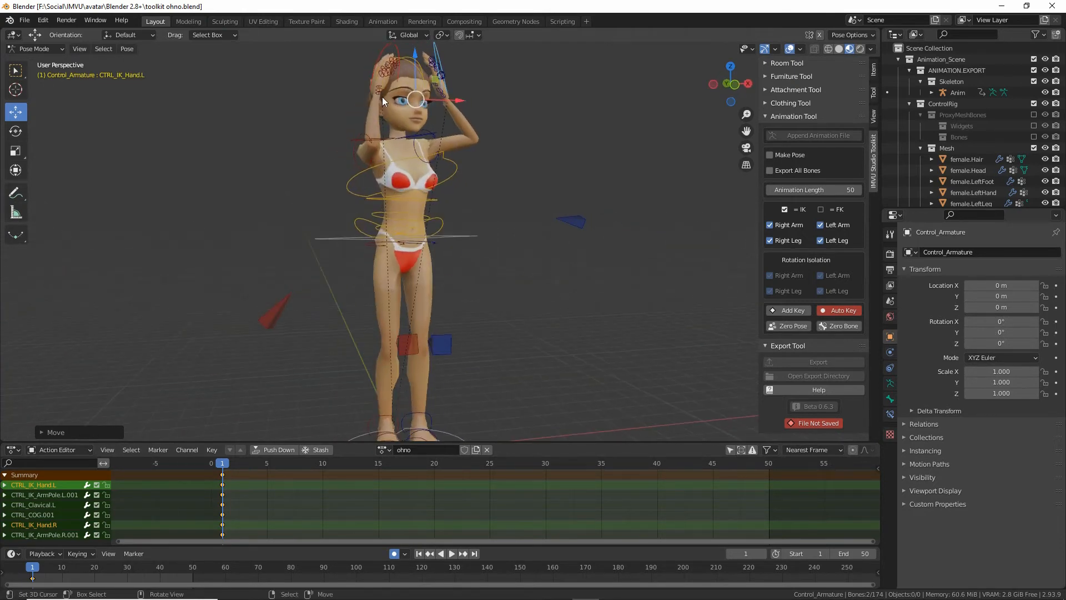
mouse_move(420, 151)
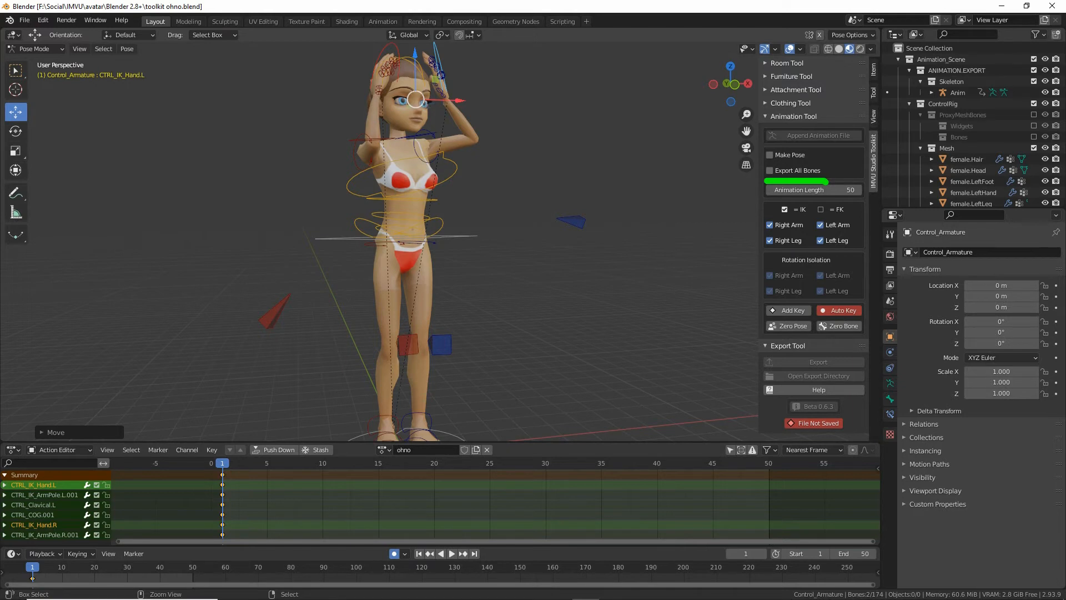
Tick Make Pose and Export All Bones in the toolkit's Animation Tool panel
click(770, 154)
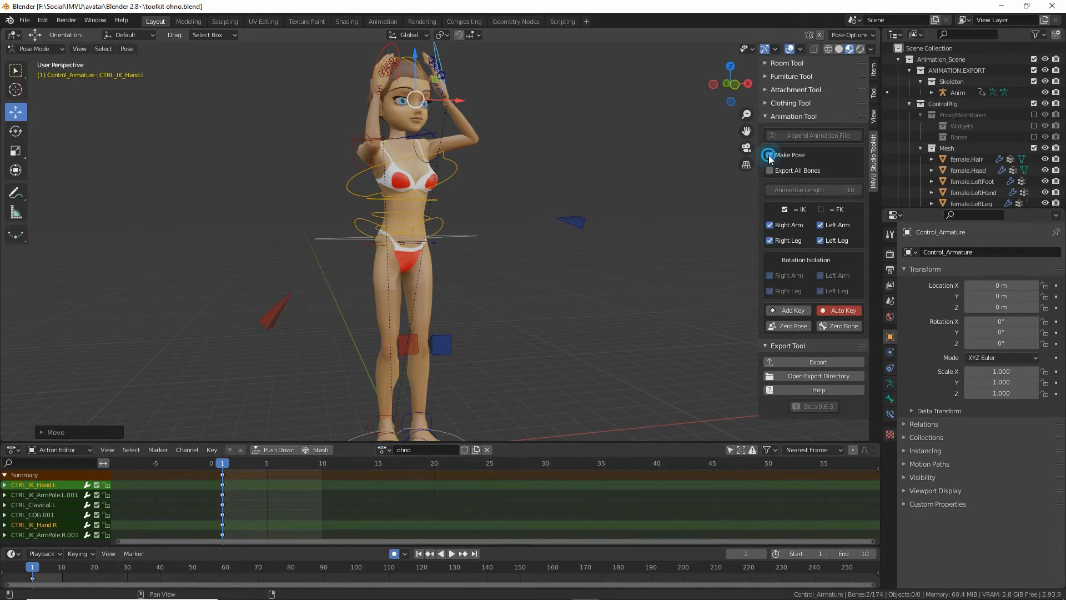
click(770, 170)
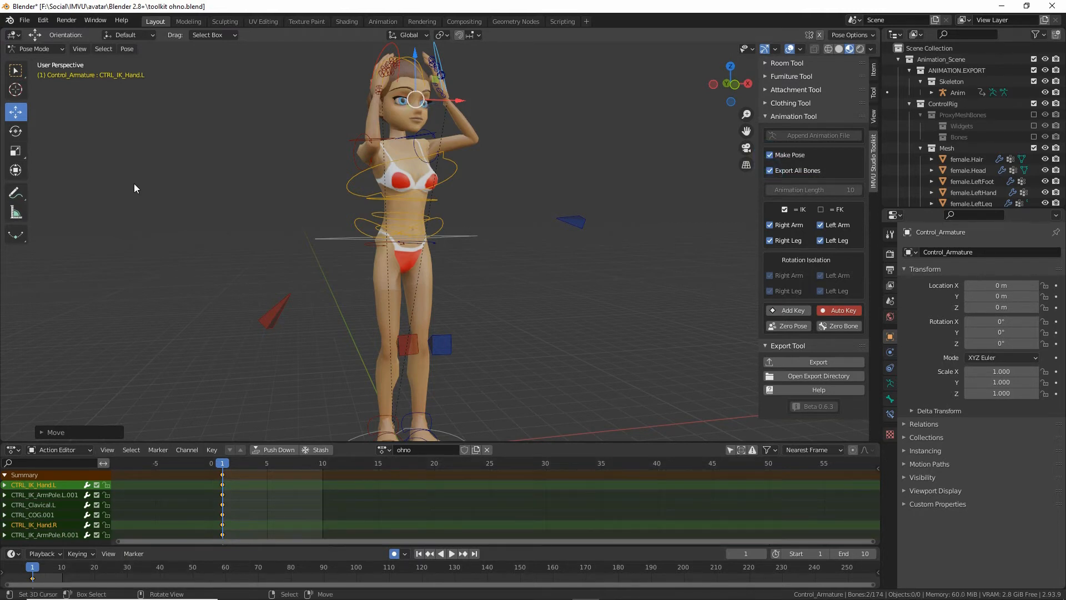
click(24, 20)
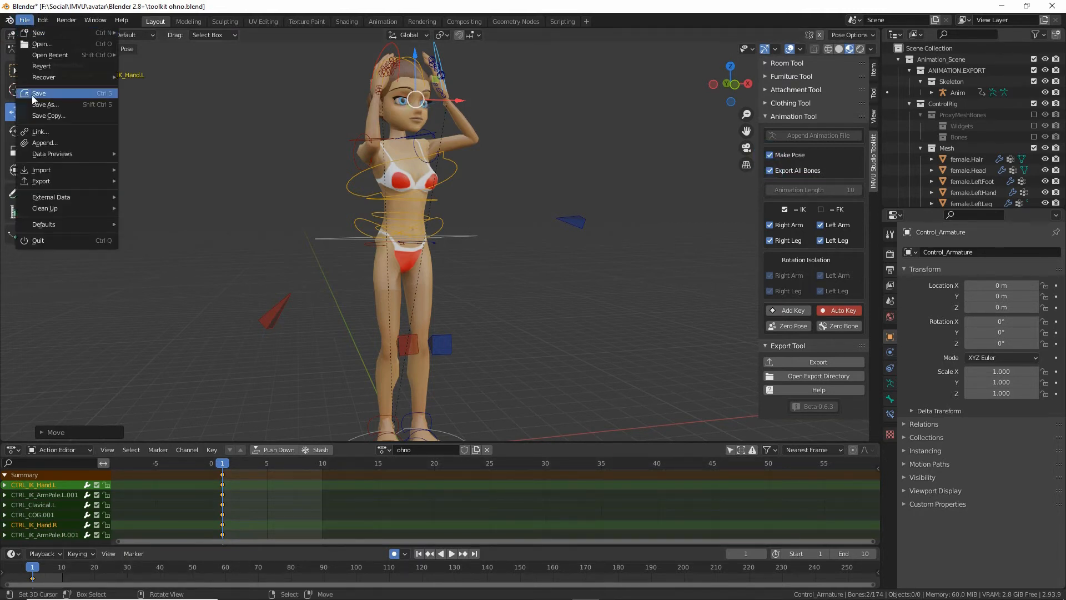
Re-save toolkit ohno.blend and export the ohno pose for IMVU
click(39, 93)
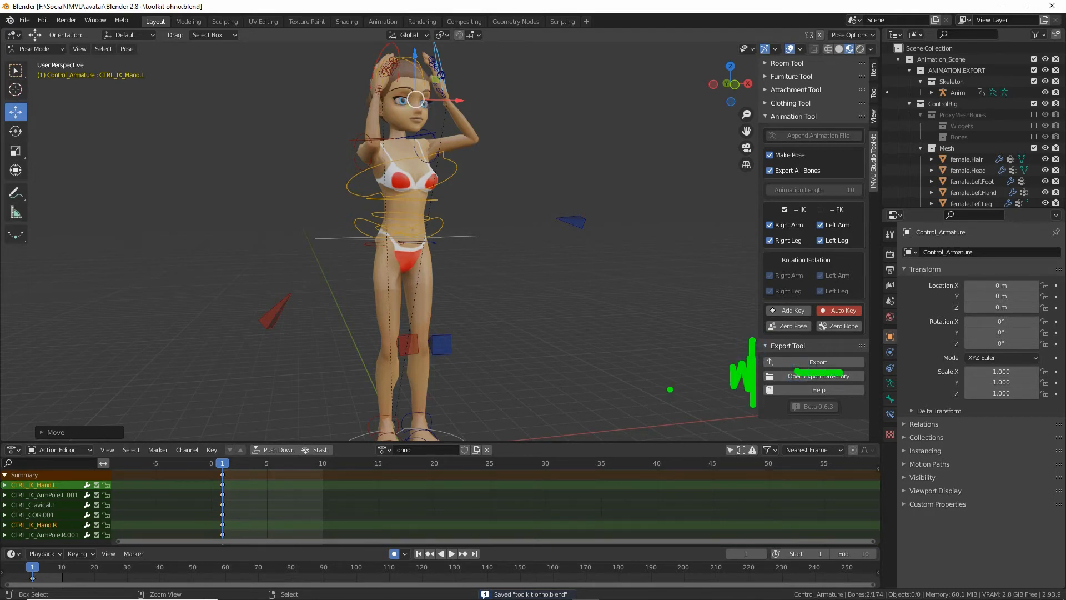
mouse_move(818, 361)
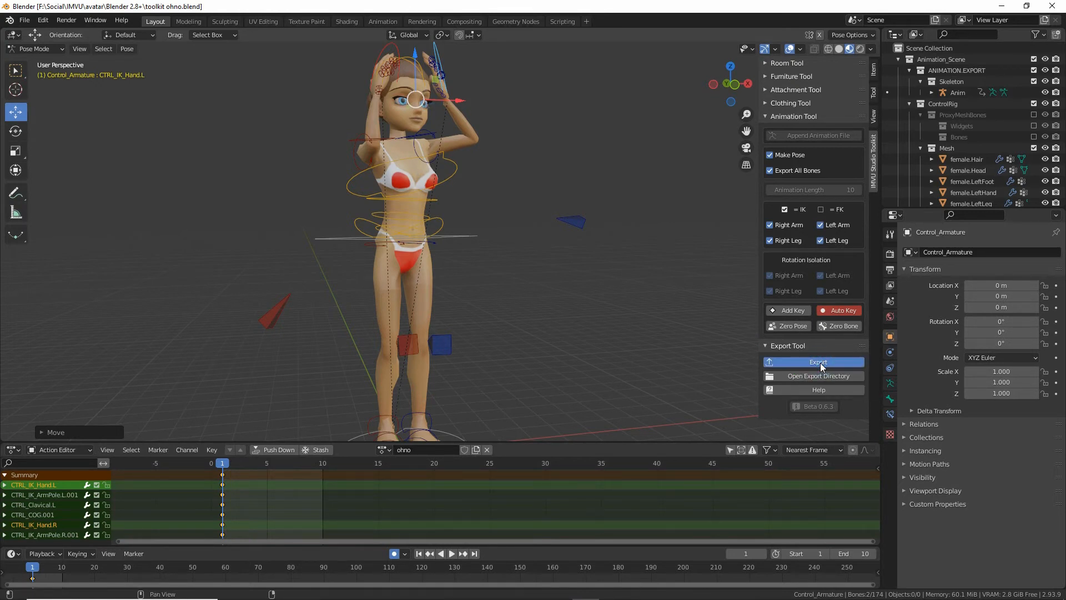
click(818, 361)
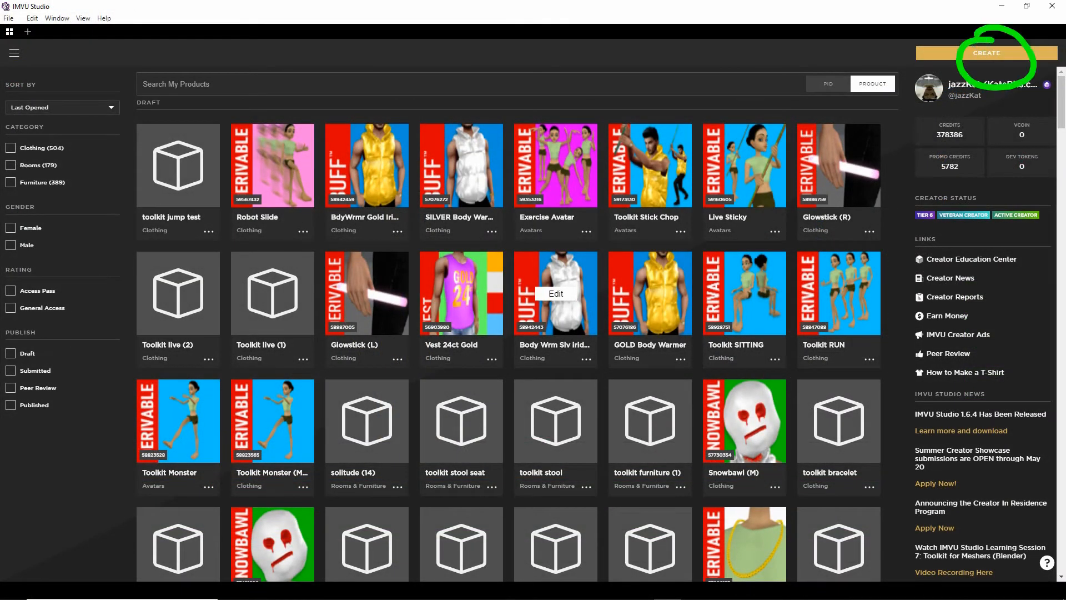
Start a new product and search derivable products for base product 10945930
click(987, 53)
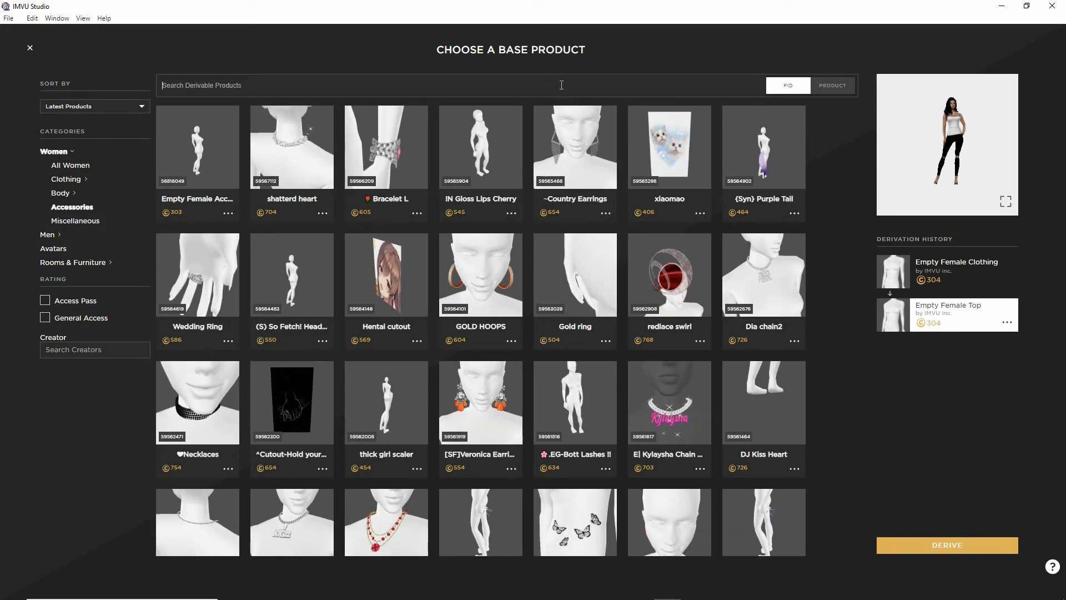
text(109)
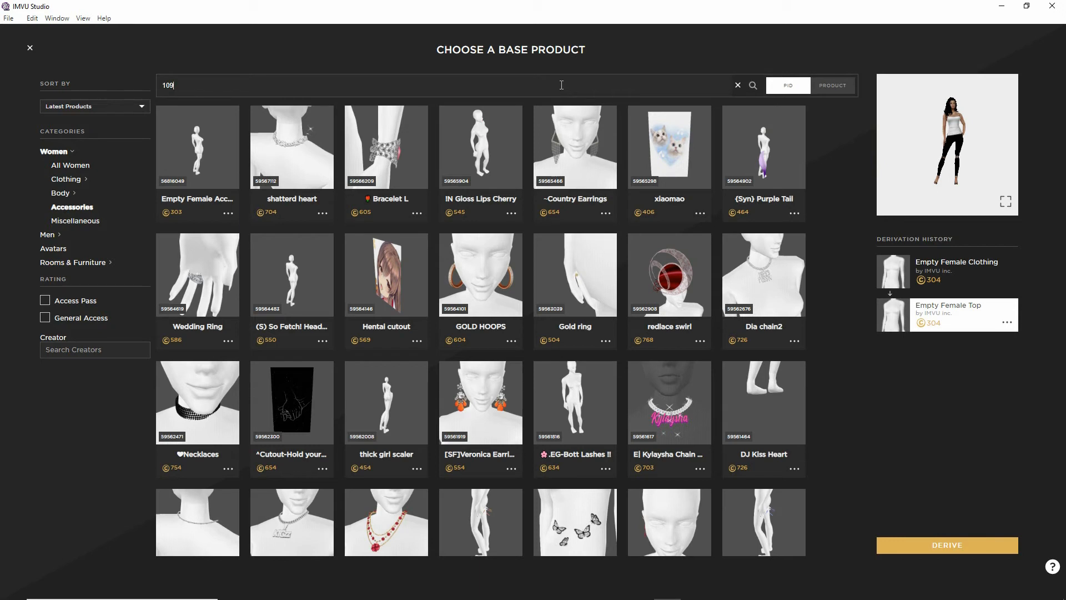
text(459)
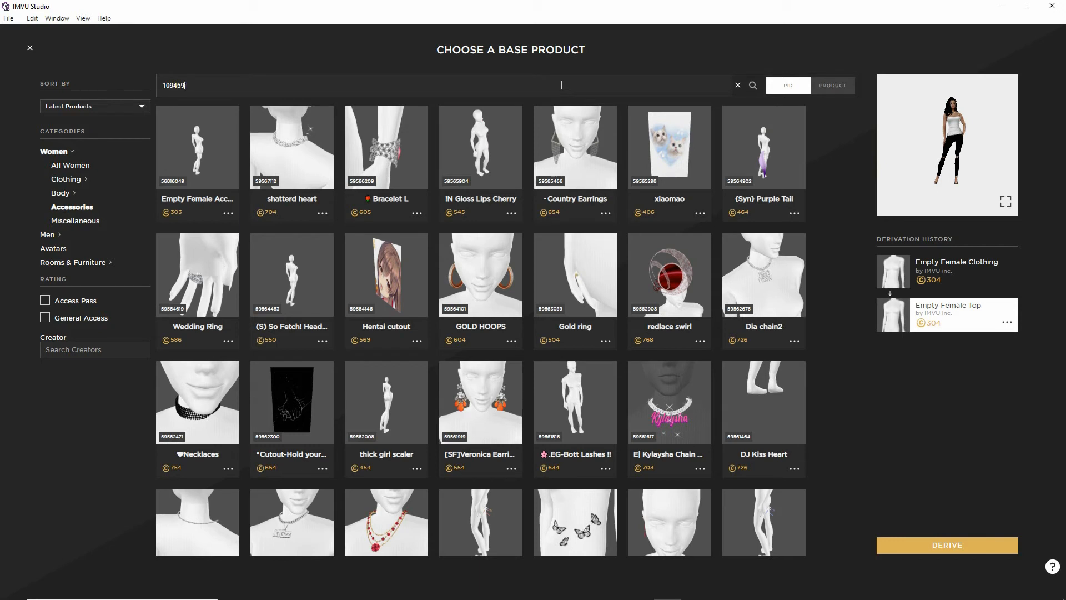
text(30)
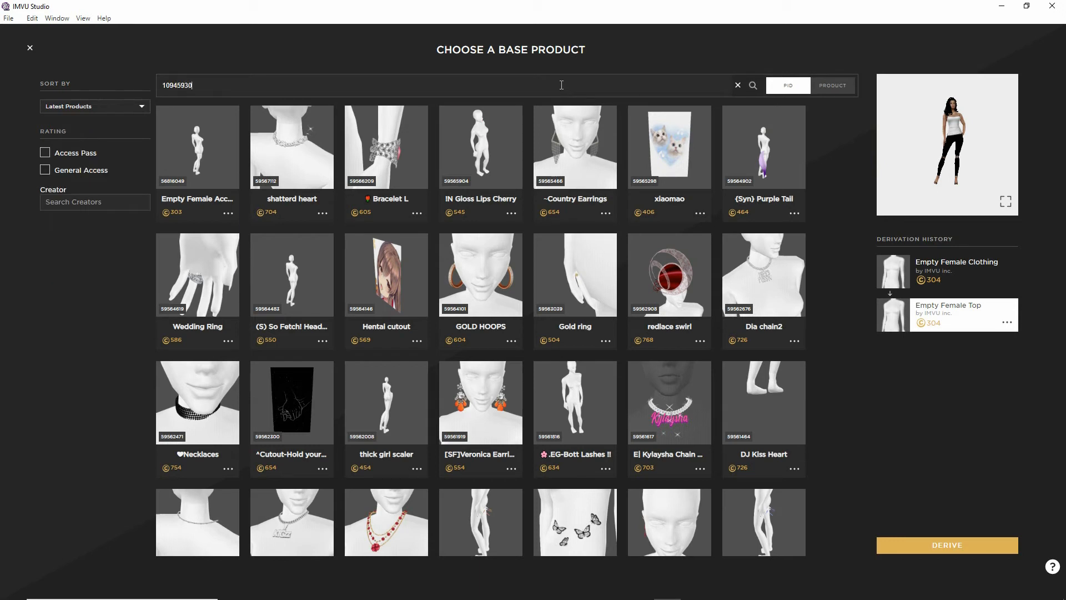
click(752, 85)
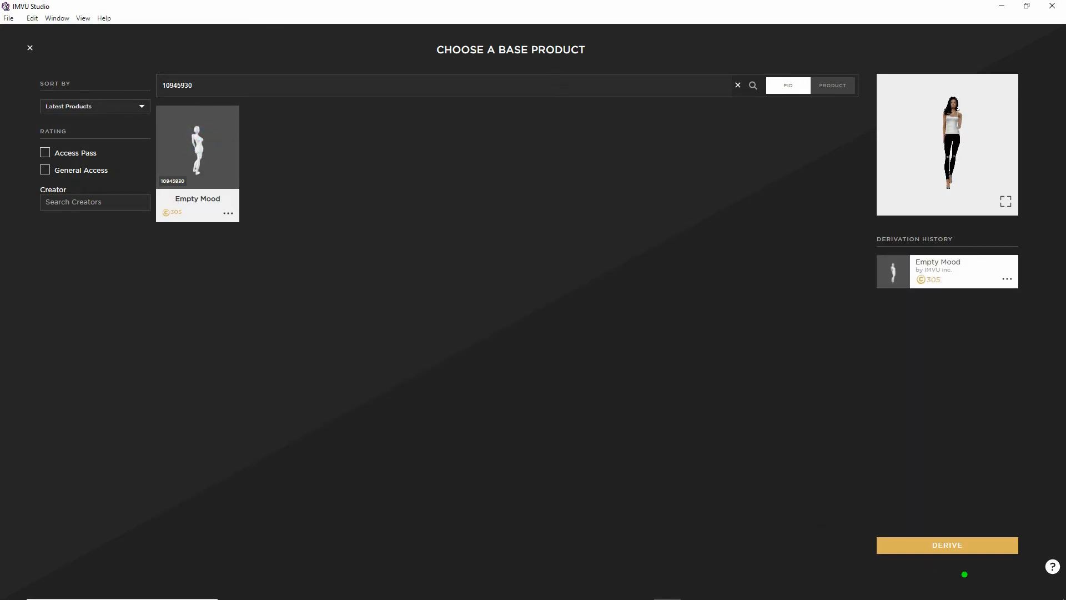
mouse_move(948, 550)
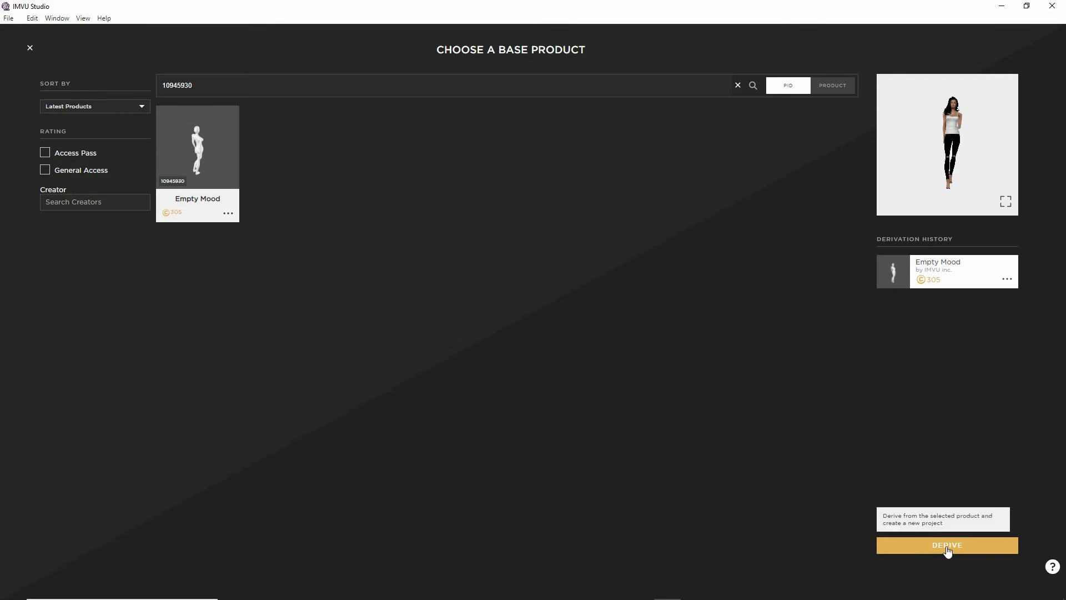
Derive a new project from Empty Mood and open the Import menu offering Import FBX
click(946, 545)
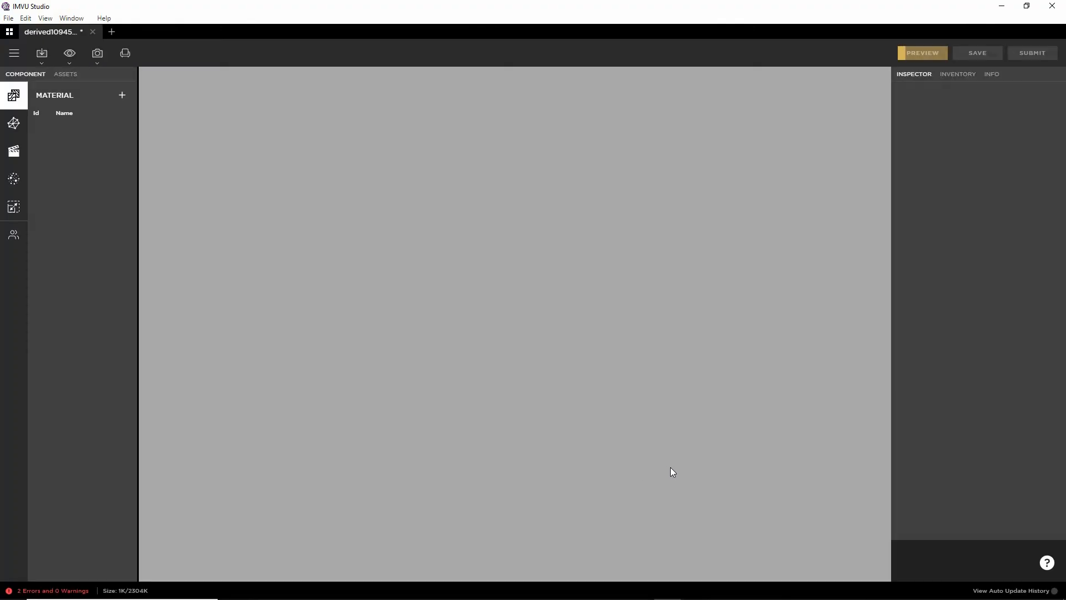
click(922, 52)
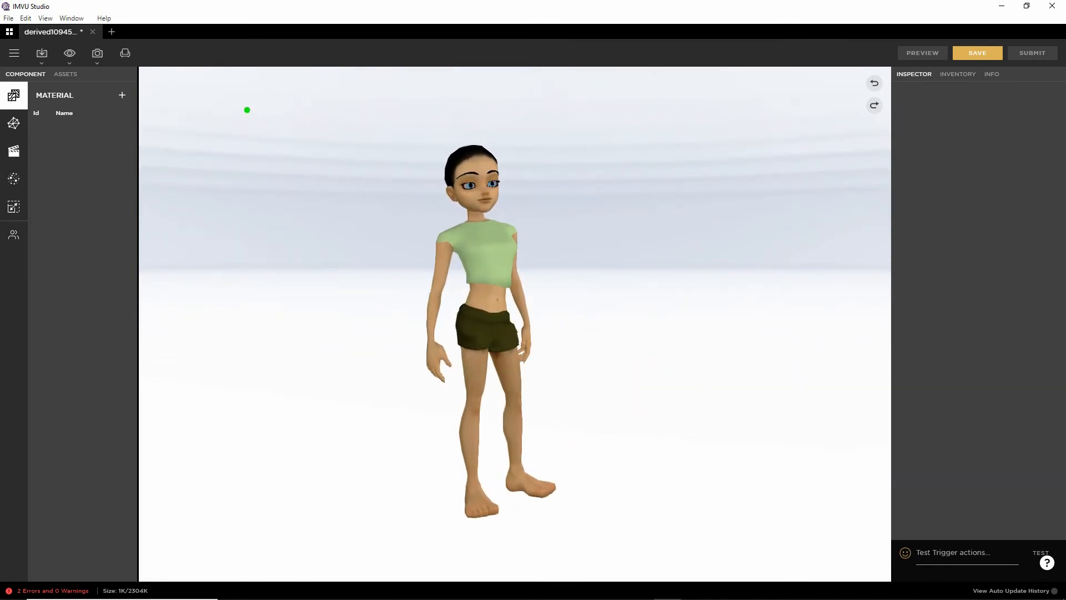
click(40, 53)
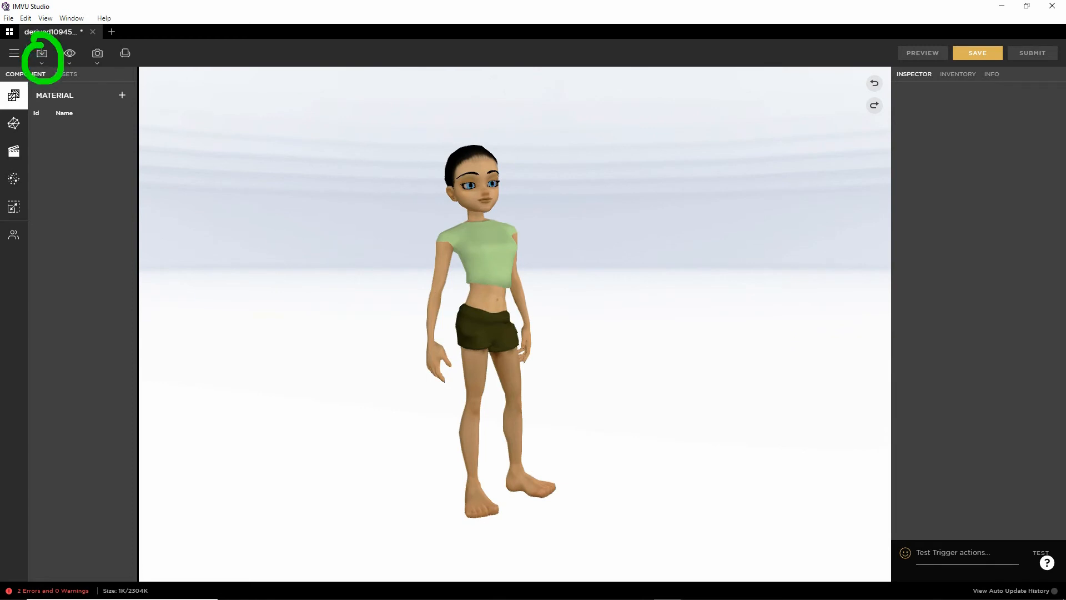
click(41, 53)
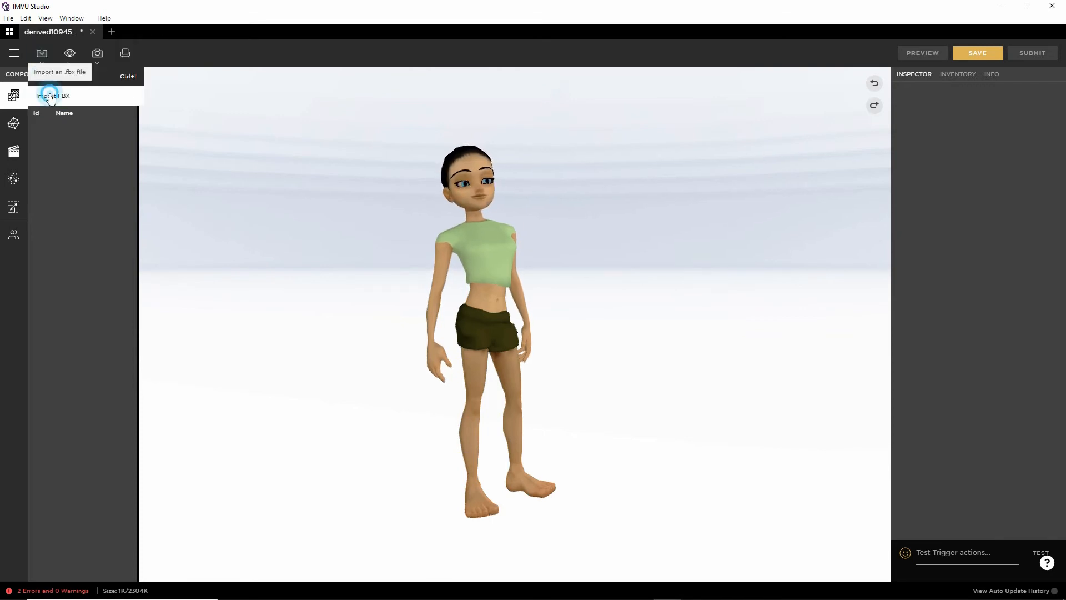
Select toolkit ohno.fbx in the Import FBX dialog and open it for import
click(52, 95)
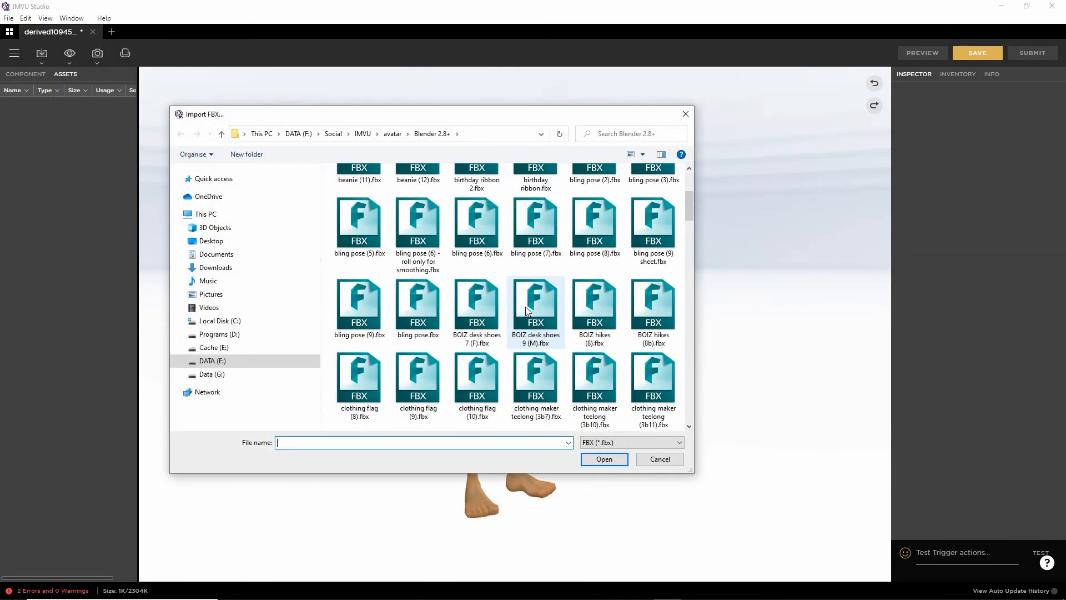
scroll(down, 3)
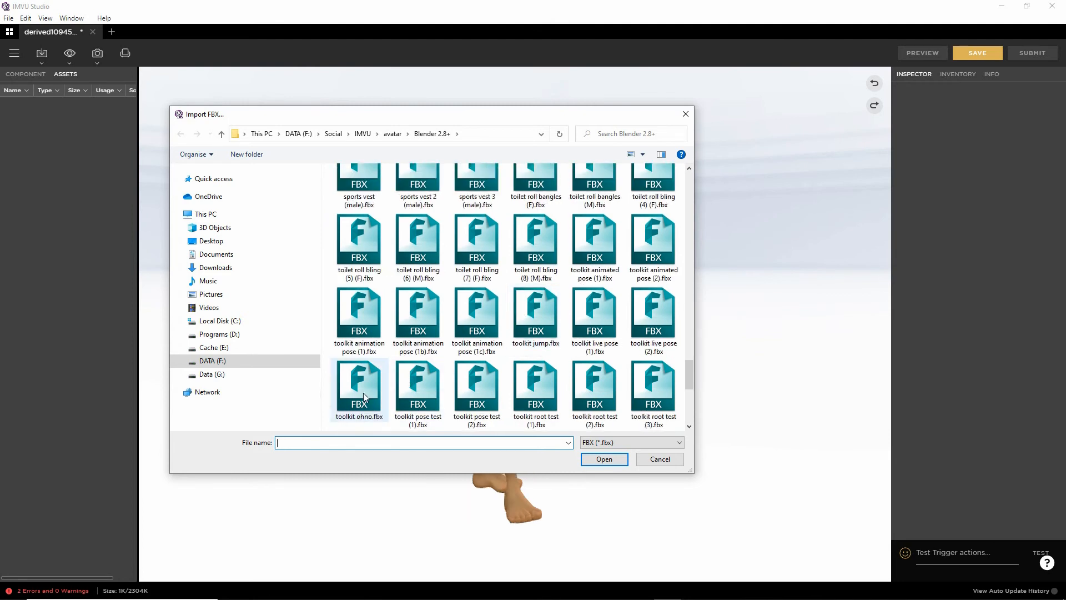
click(358, 385)
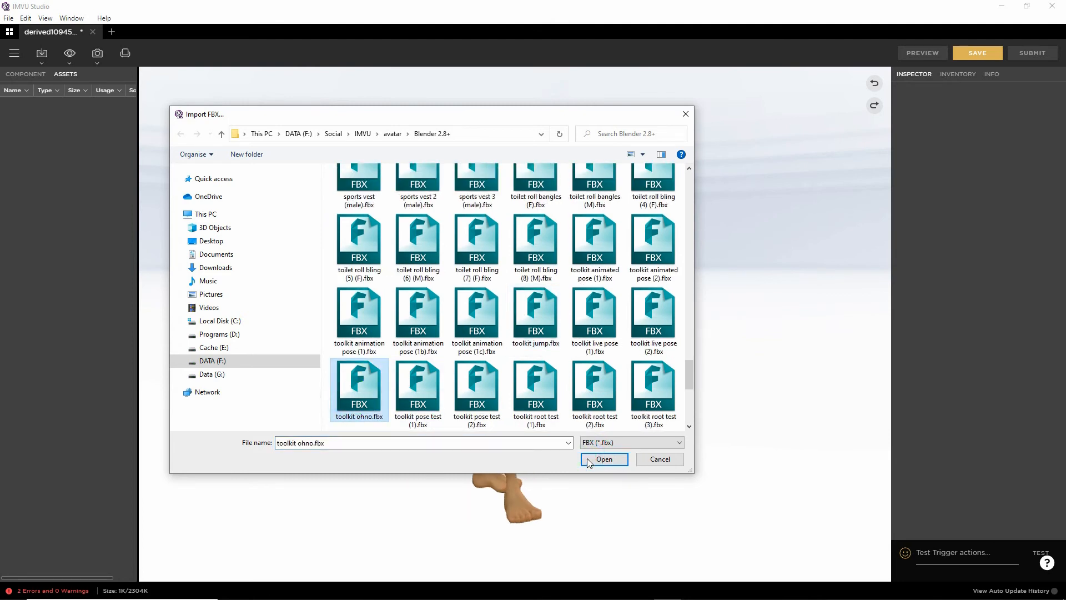
click(603, 460)
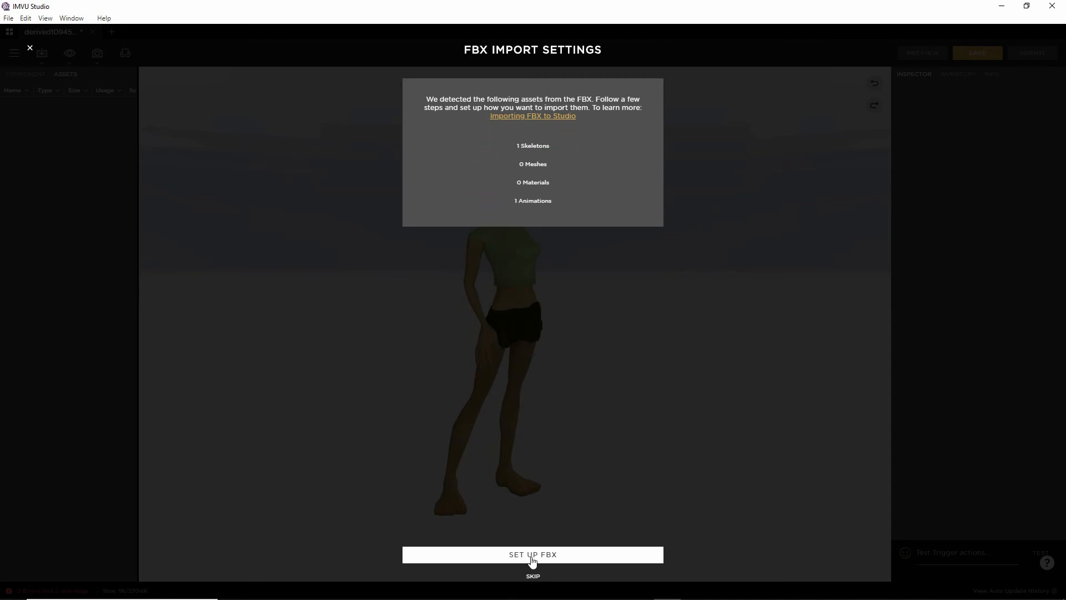
Step through the FBX setup wizard and import the Anim--ohno animation into the toolkit ohno folder
click(533, 554)
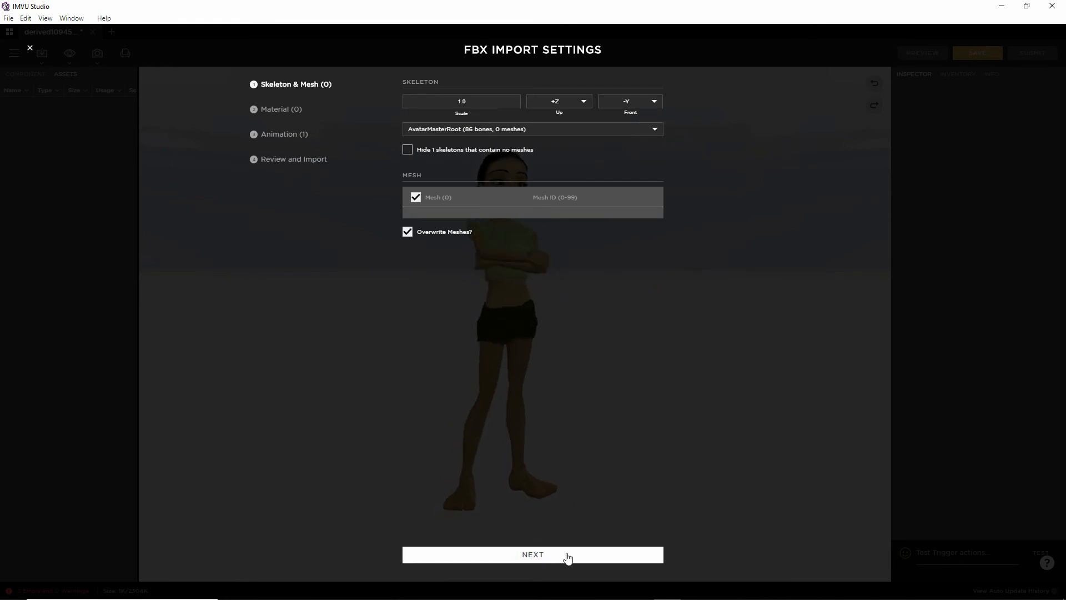
click(532, 554)
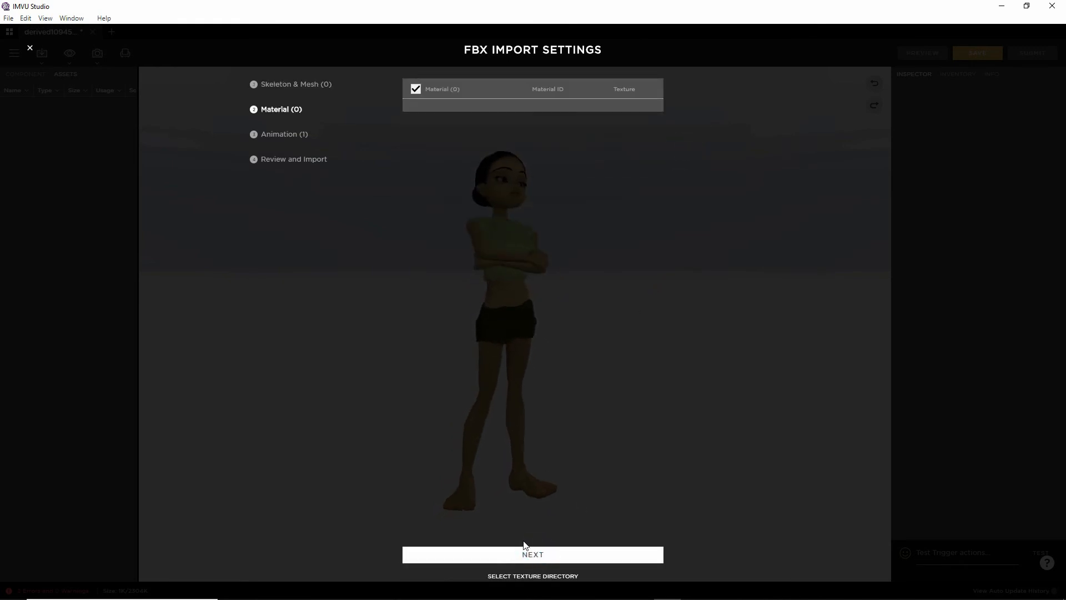
click(533, 554)
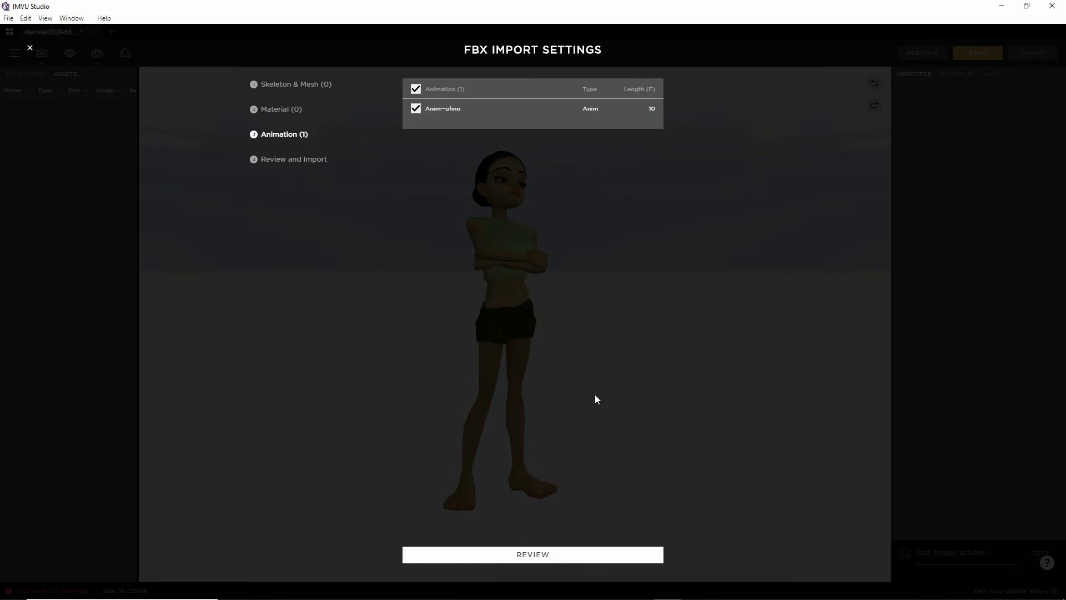
click(532, 554)
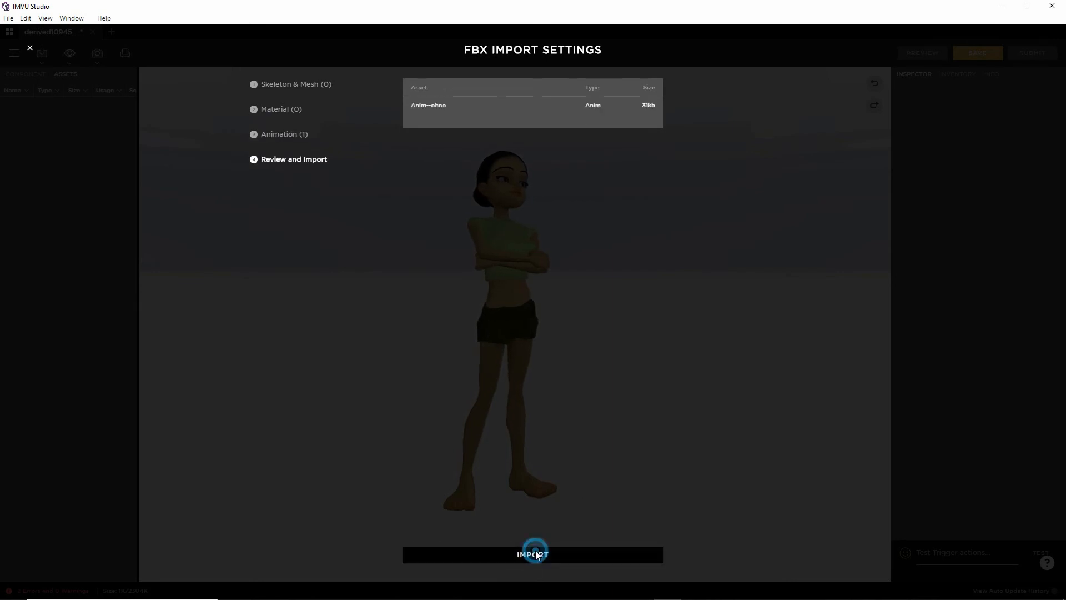
click(532, 554)
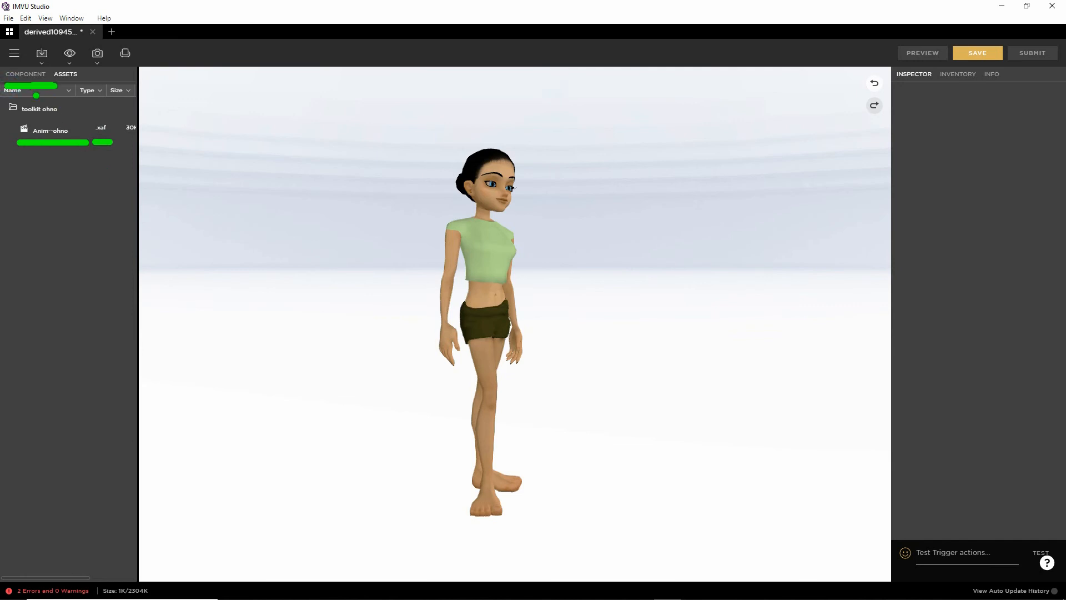
Add a new action named stance.Idle with action type Avatar under Component Actions
click(25, 74)
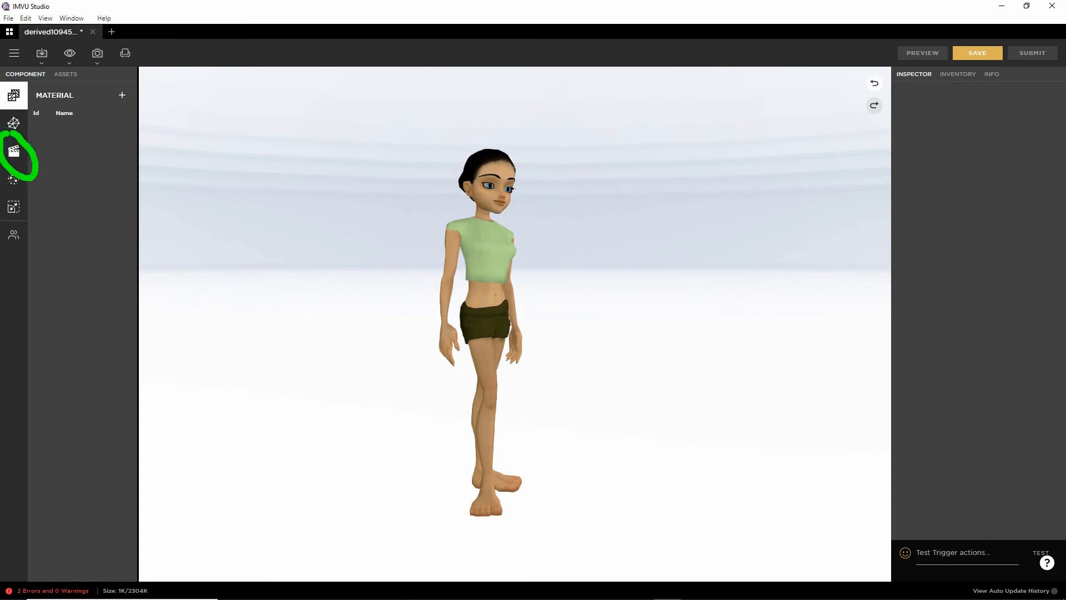
click(13, 151)
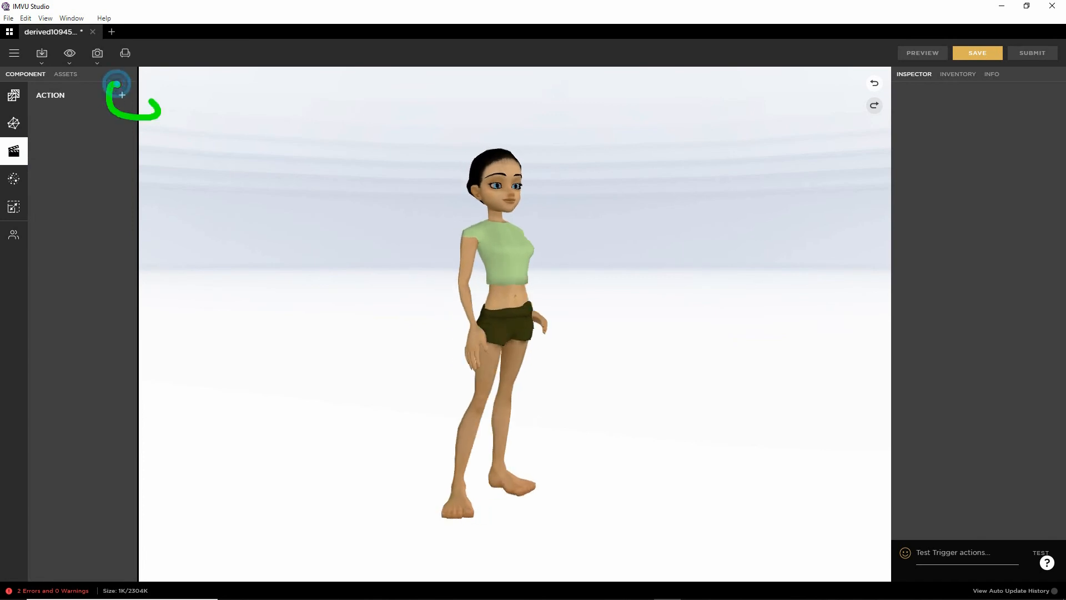
click(122, 95)
text(stance)
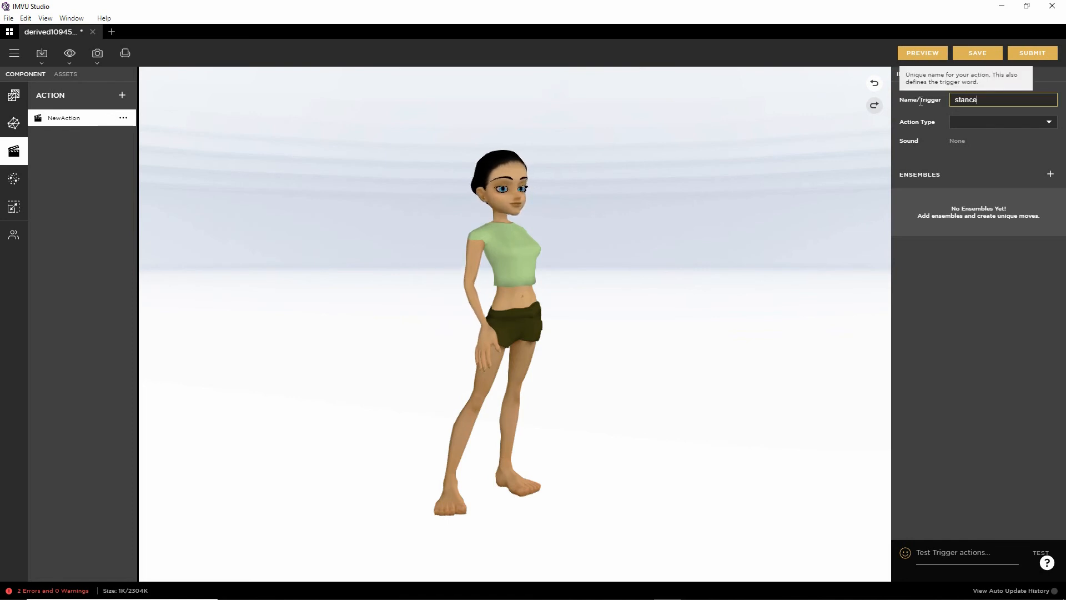
text(.l)
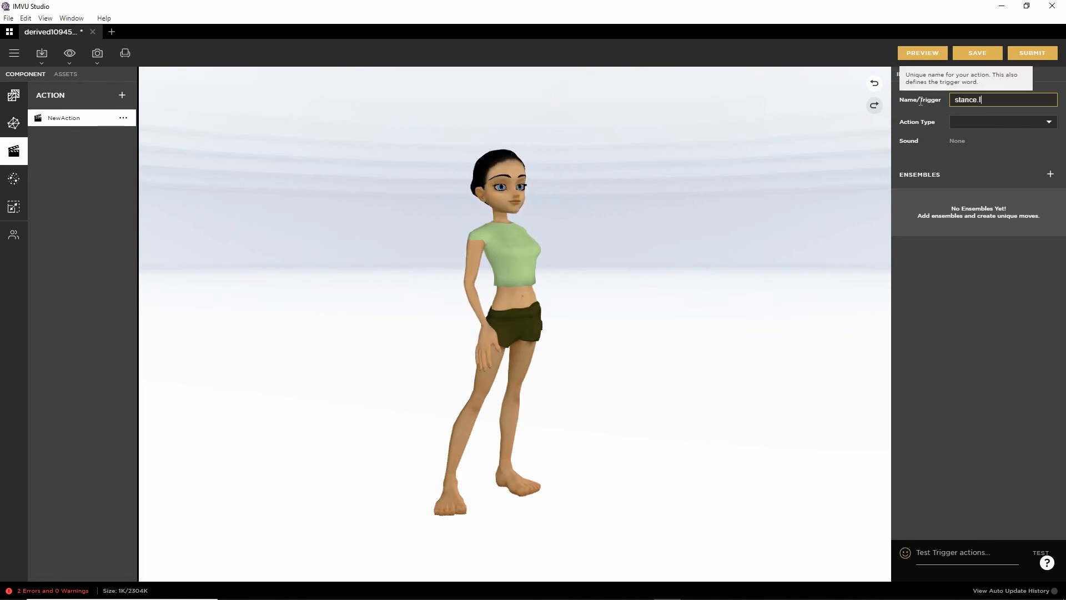
text(dle)
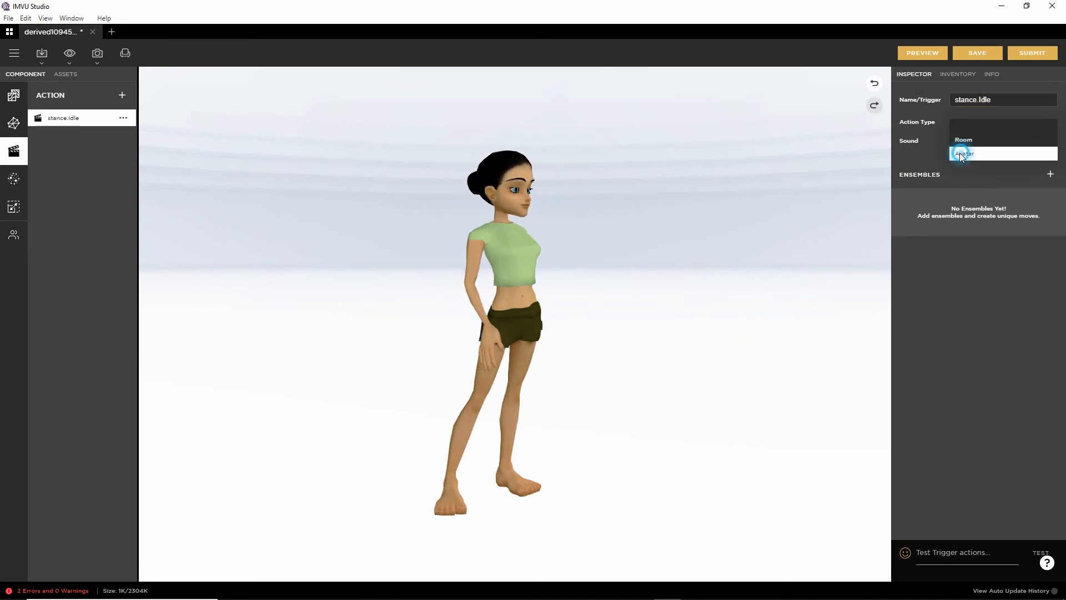
click(963, 154)
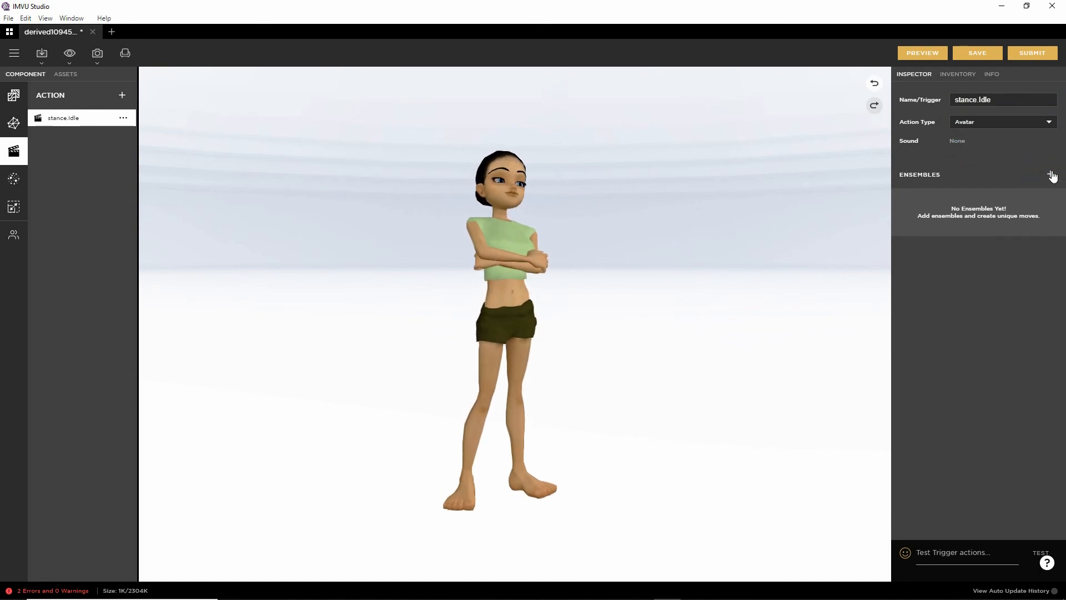
Add an ensemble to stance.Idle using Anim--ohno.xaf as the skeletal animation
click(1051, 173)
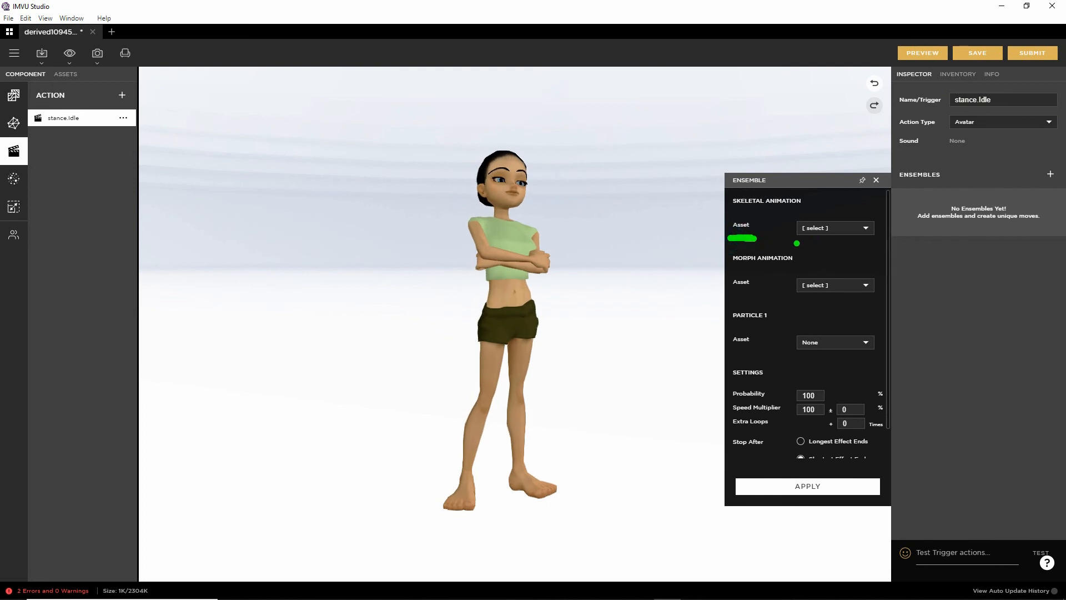
click(863, 228)
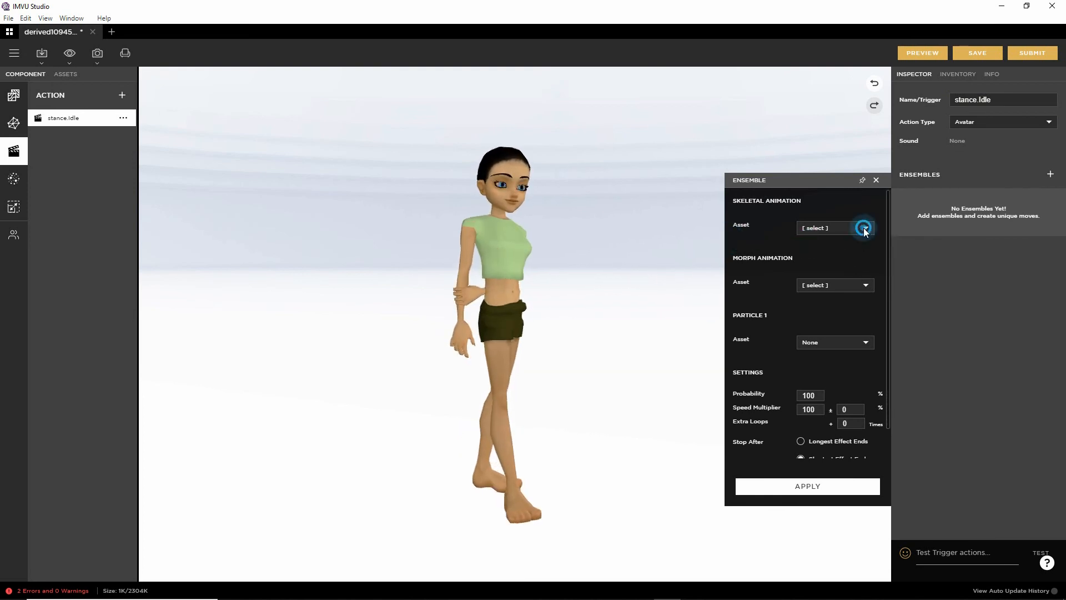
click(864, 227)
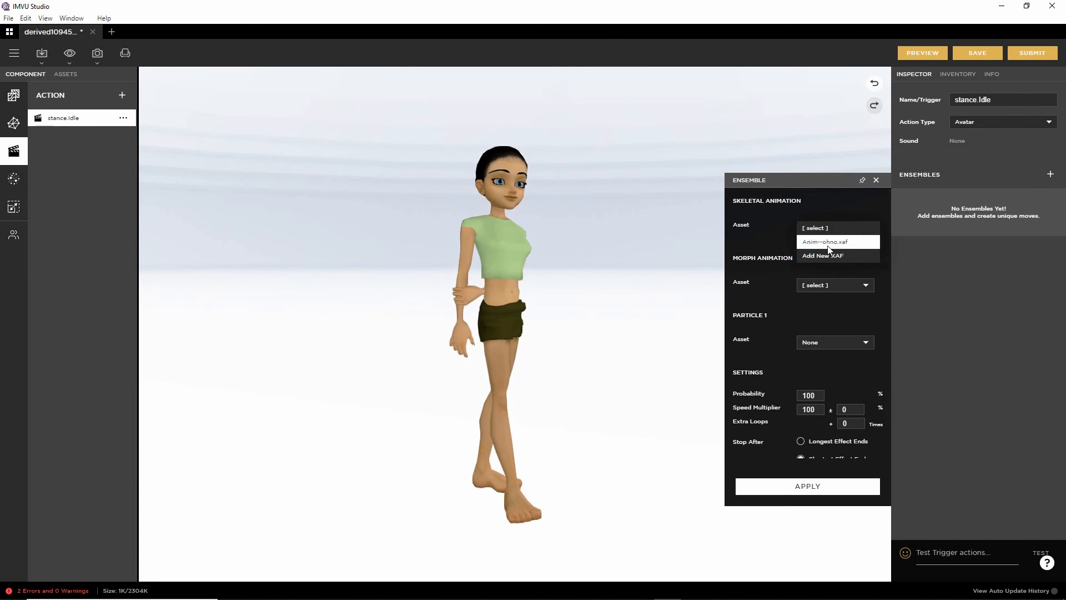
click(824, 242)
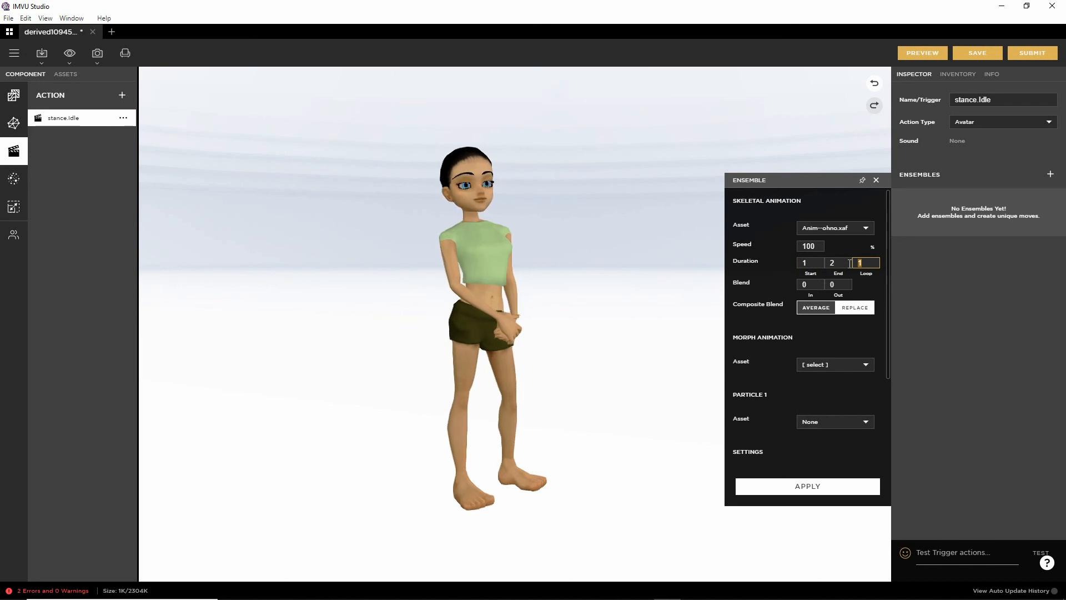
Set the ensemble loop to 0, apply it, and preview the avatar
text(0)
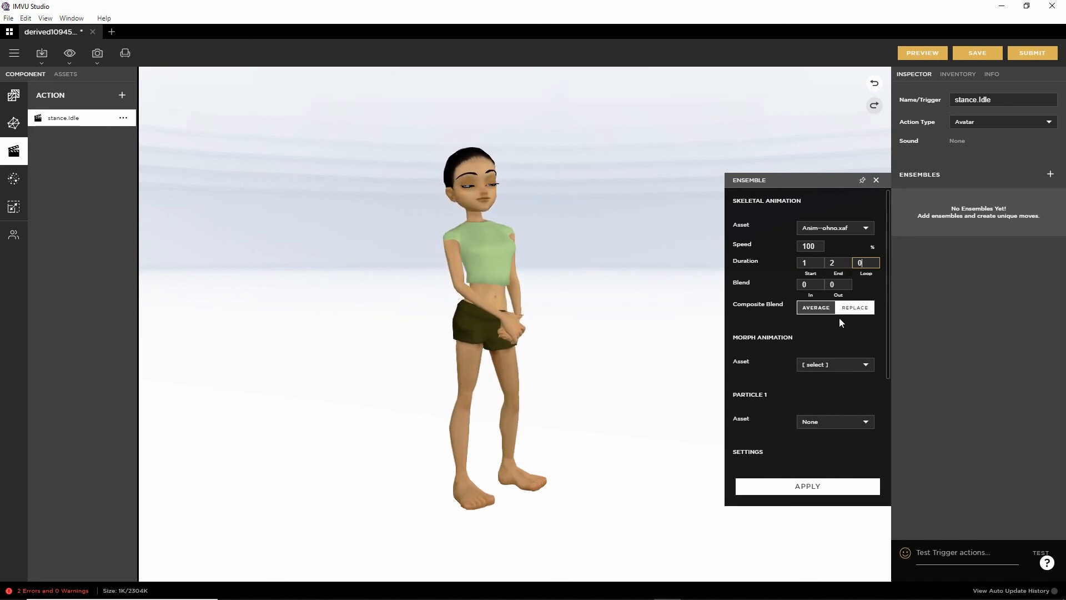
scroll(down, 3)
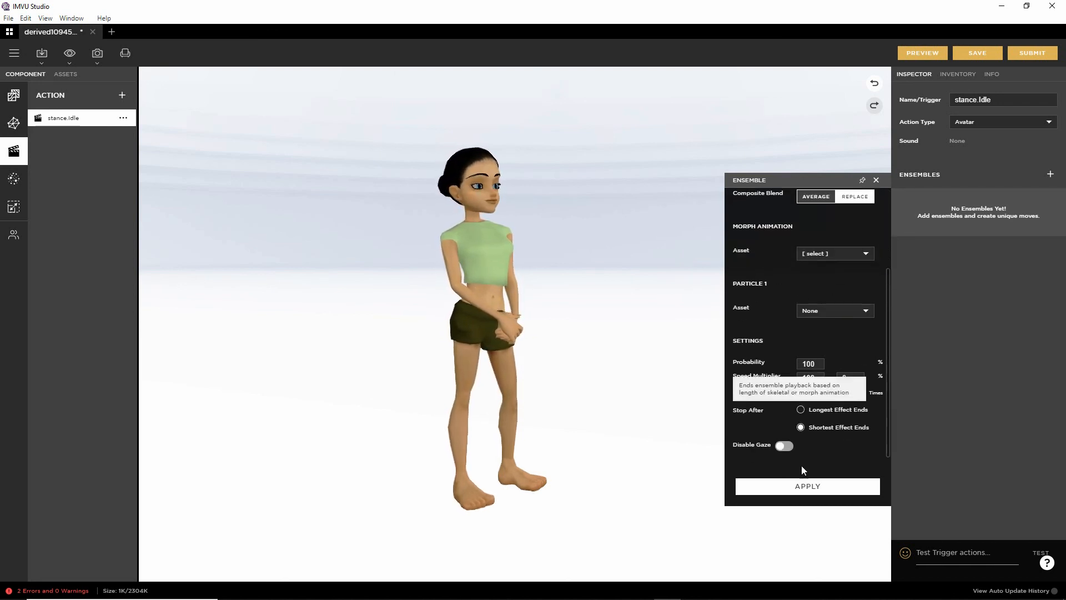
click(806, 486)
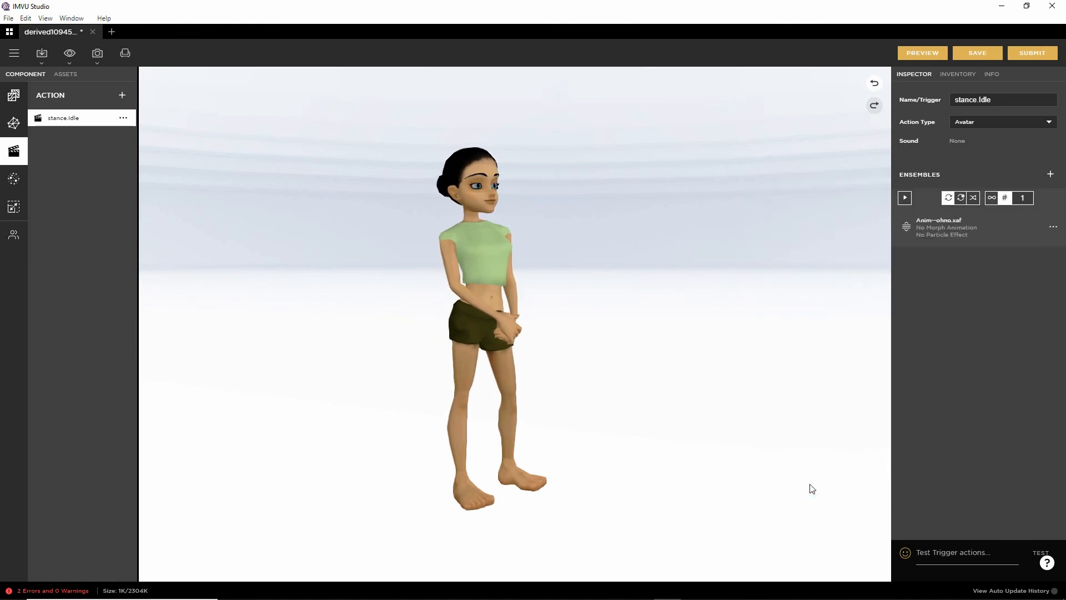
click(922, 52)
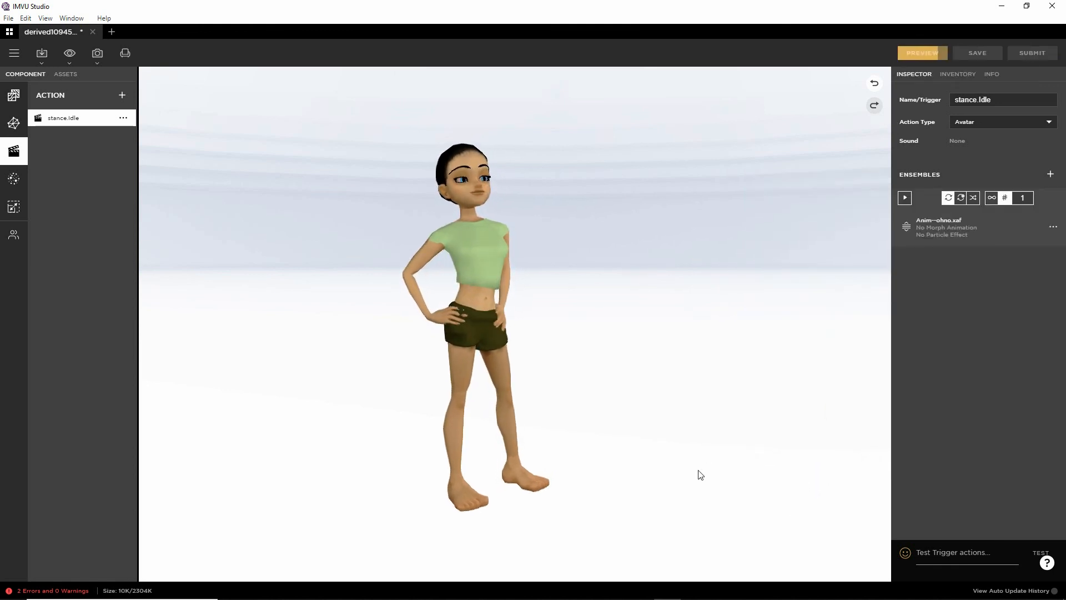